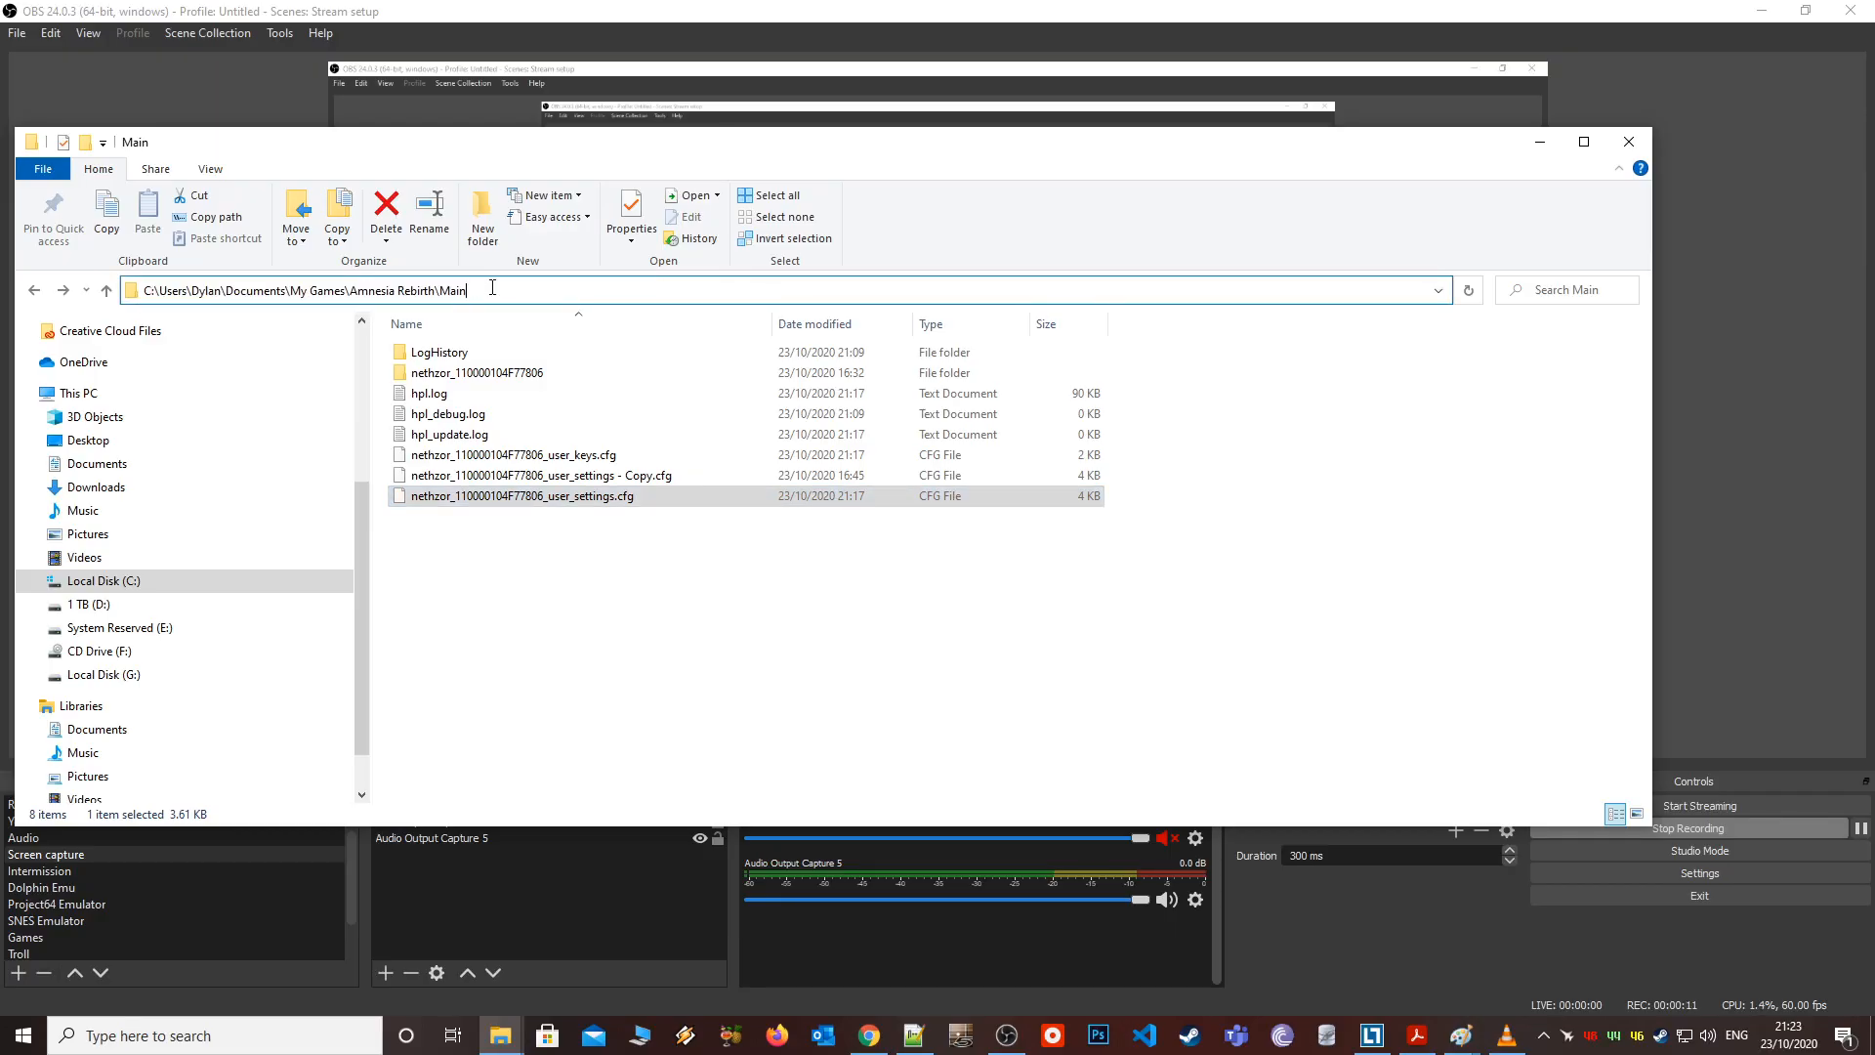
- Try opening user_settings.cfg through an app chooser, then dismiss the prompt
{"action": "left_click", "coordinate": [520, 529]}
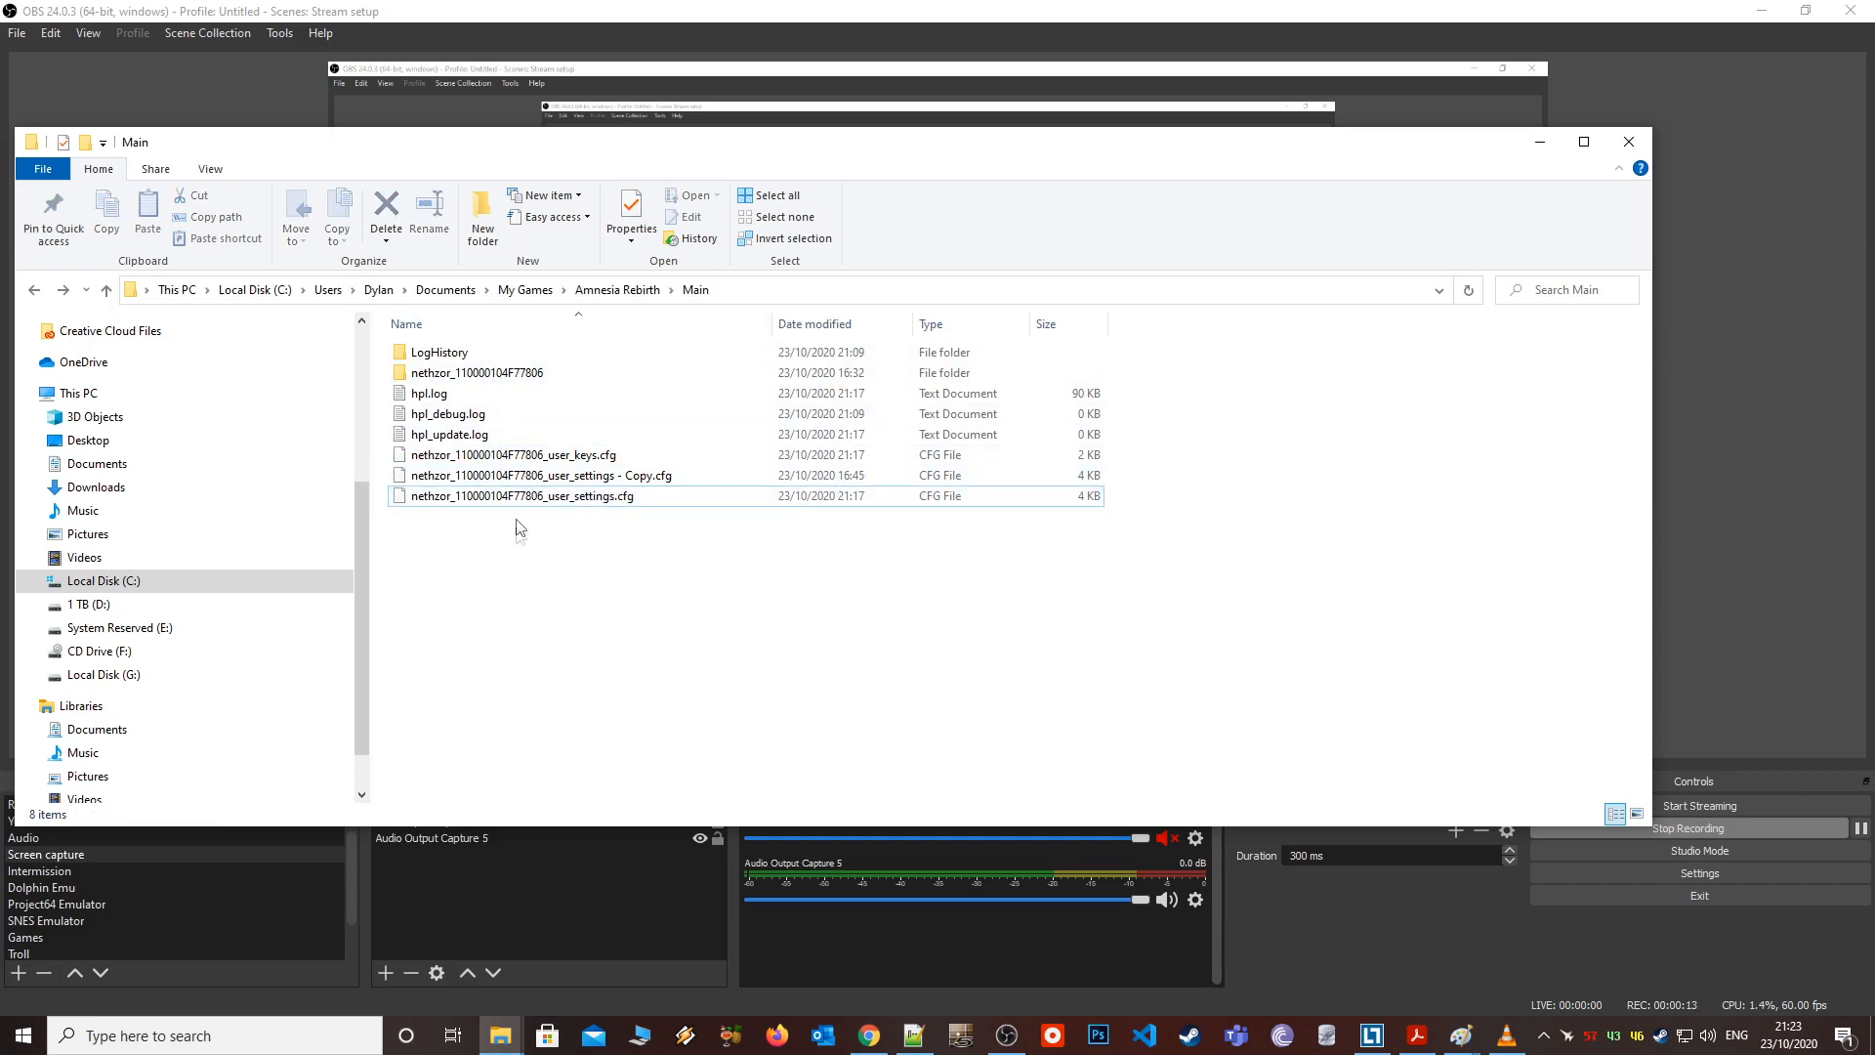
{"action": "right_click", "coordinate": [520, 495]}
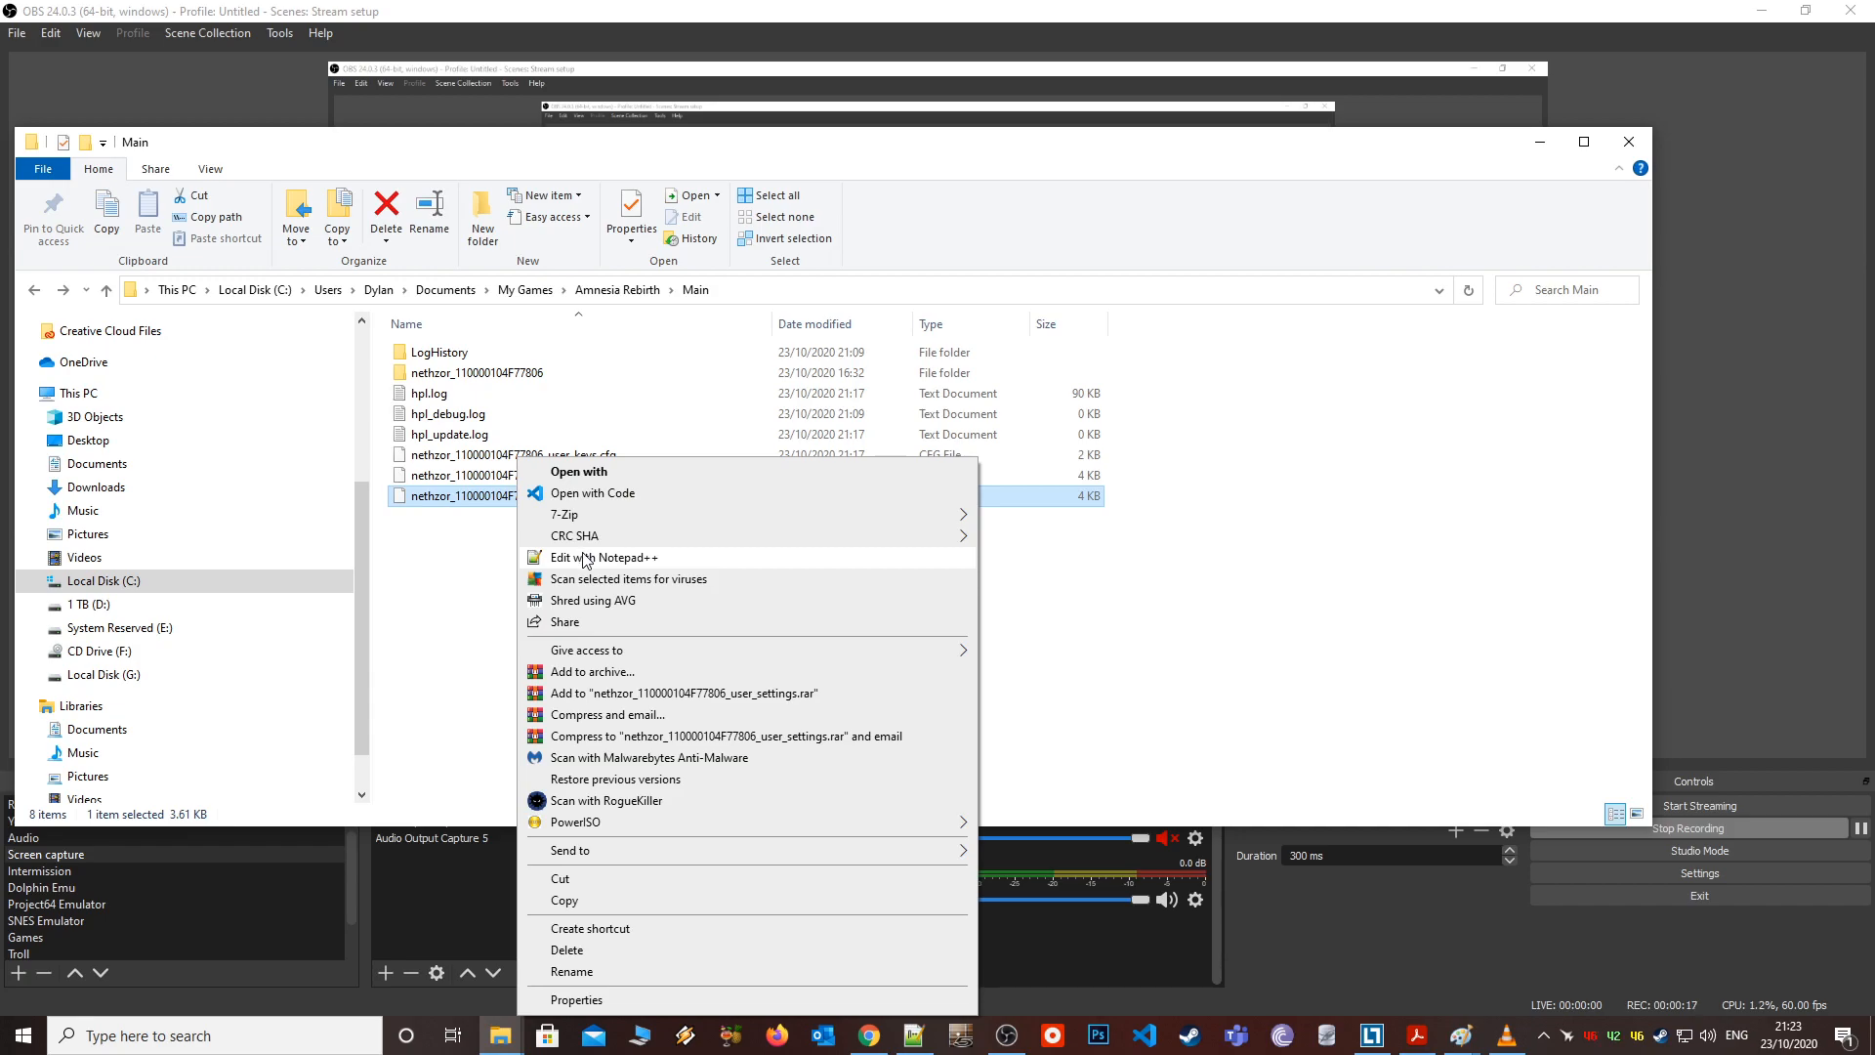
{"action": "left_click", "coordinate": [578, 471]}
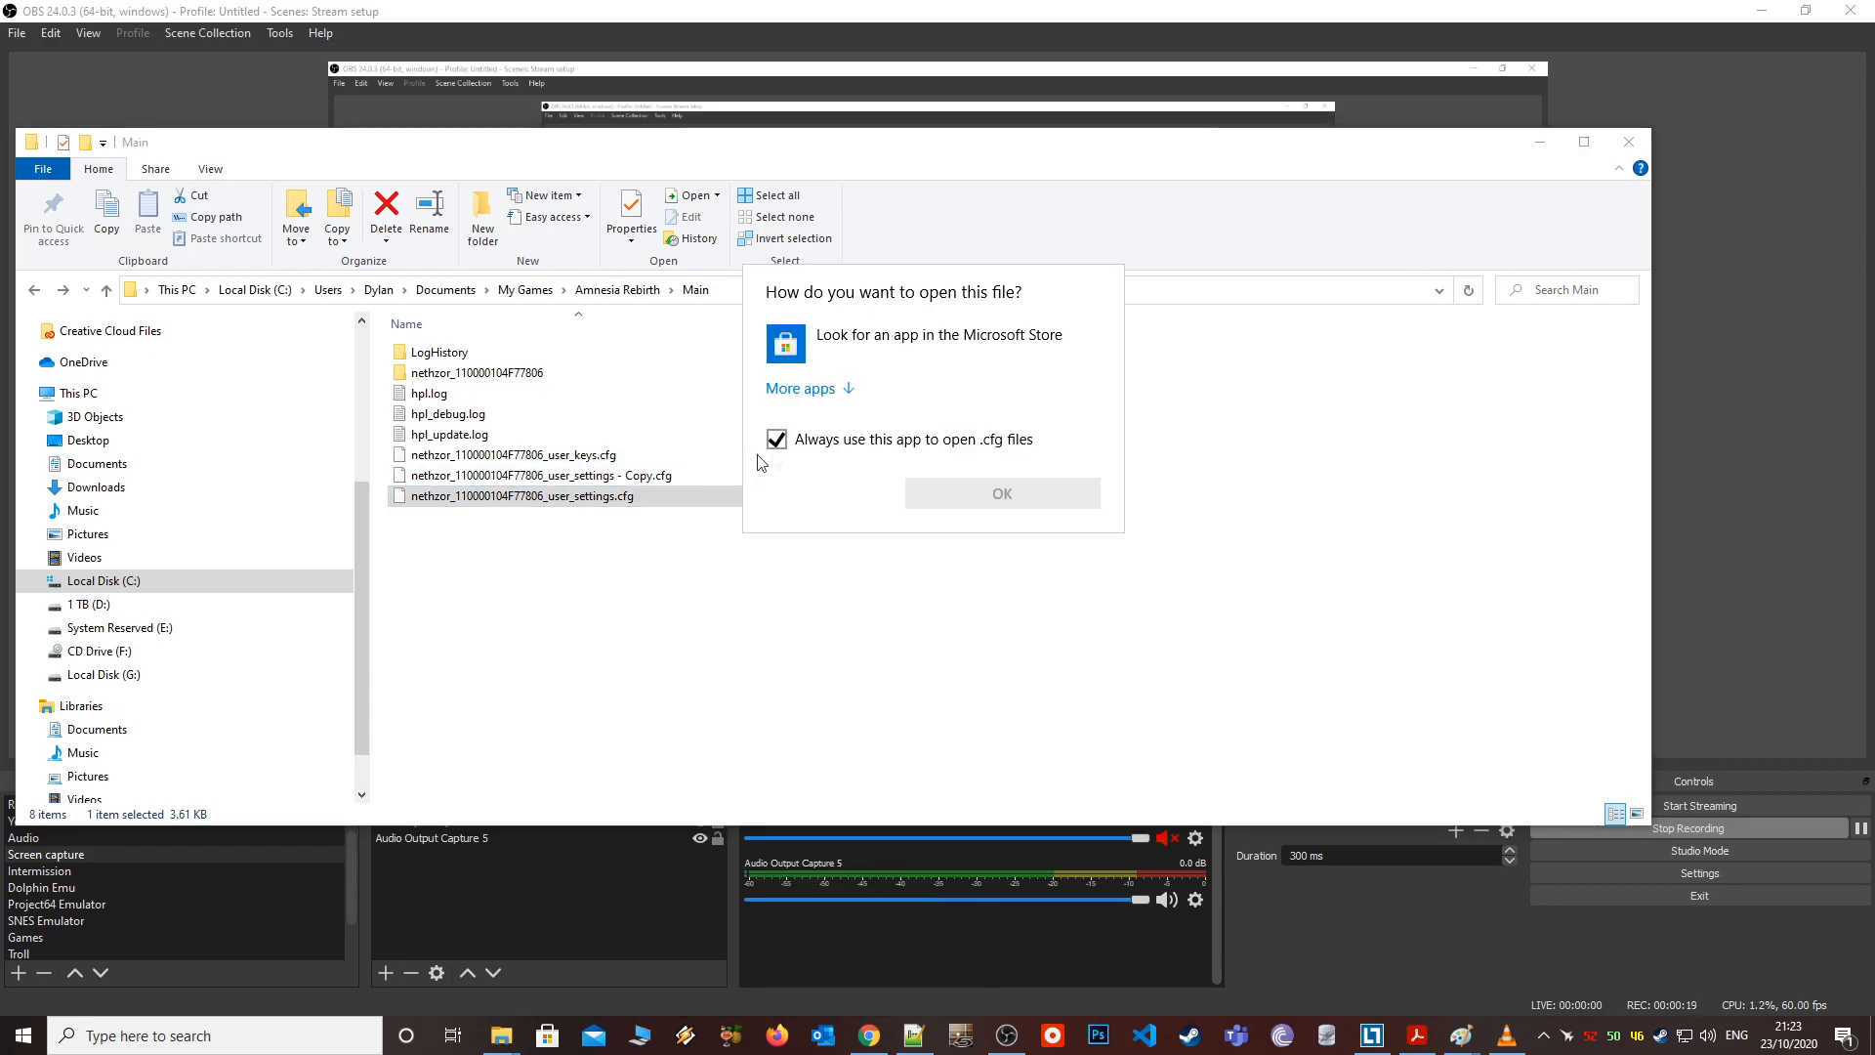
{"action": "left_click", "coordinate": [801, 388]}
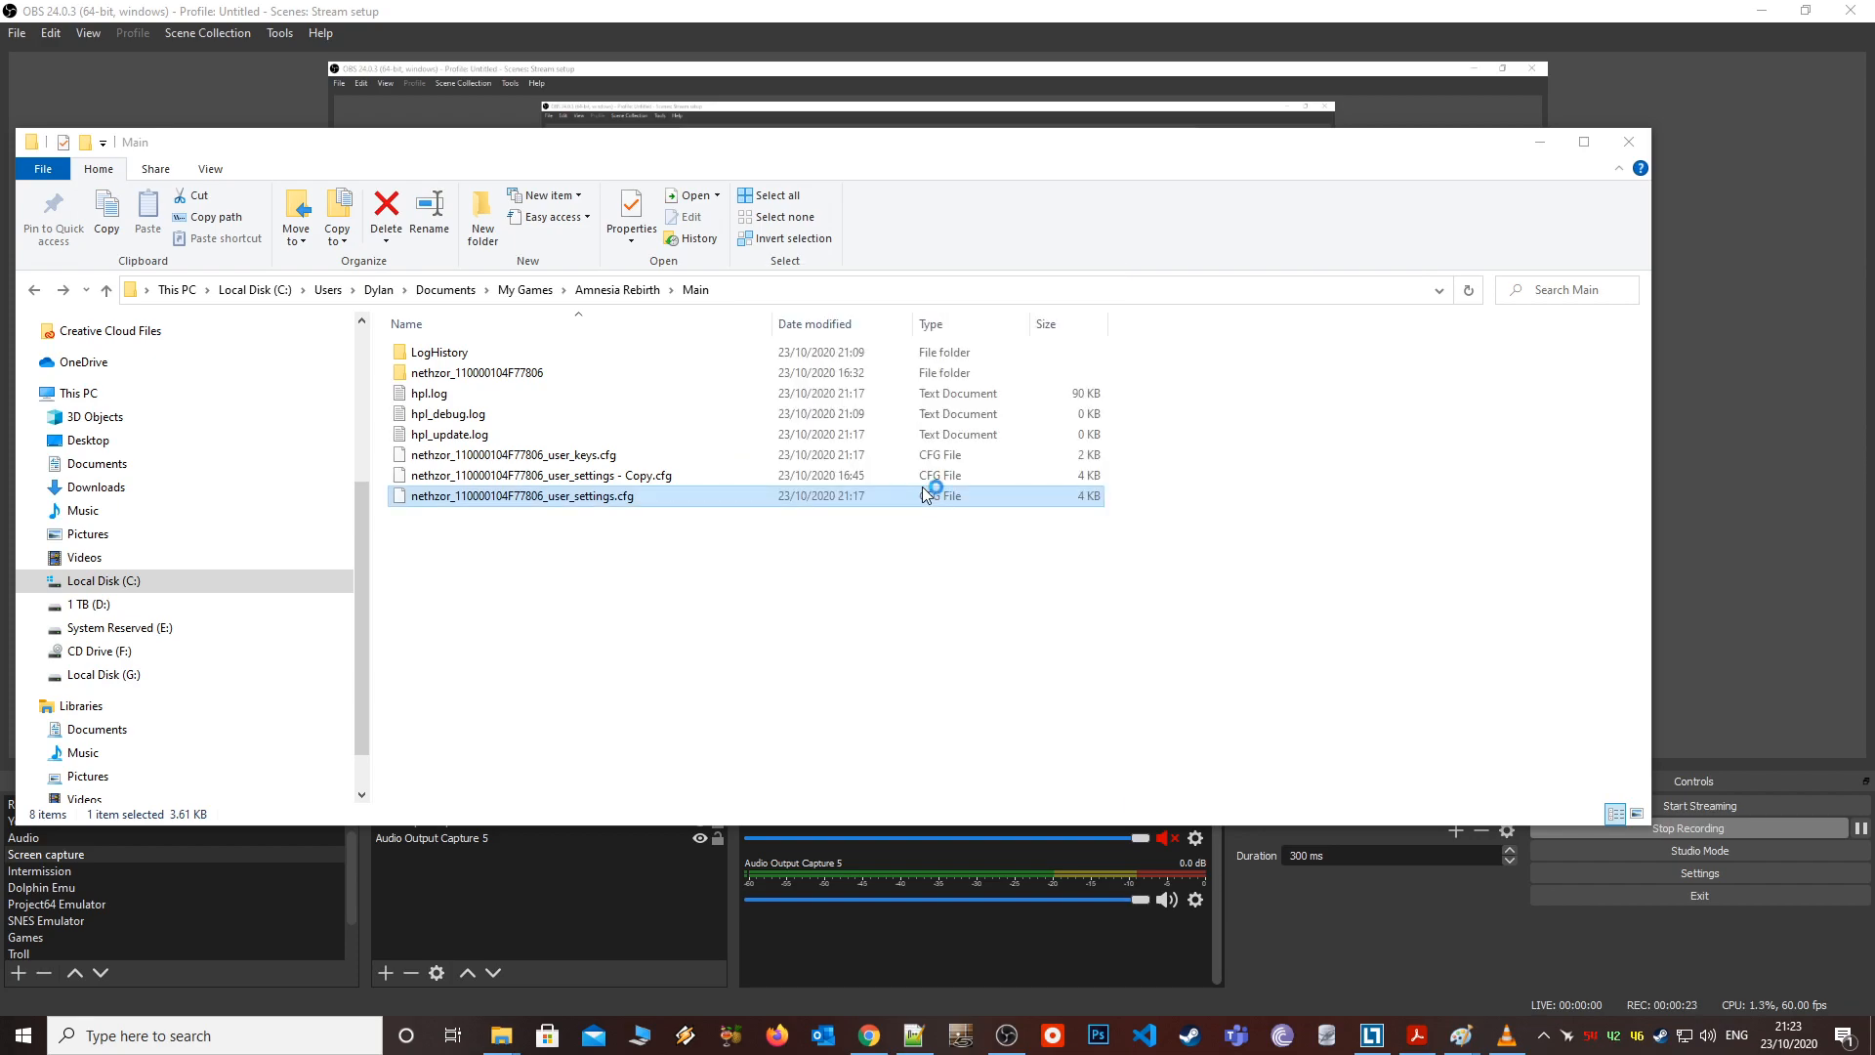
- Open user_settings.cfg in Notepad, change DebugMode from false to true, and save
{"action": "double_click", "coordinate": [522, 495]}
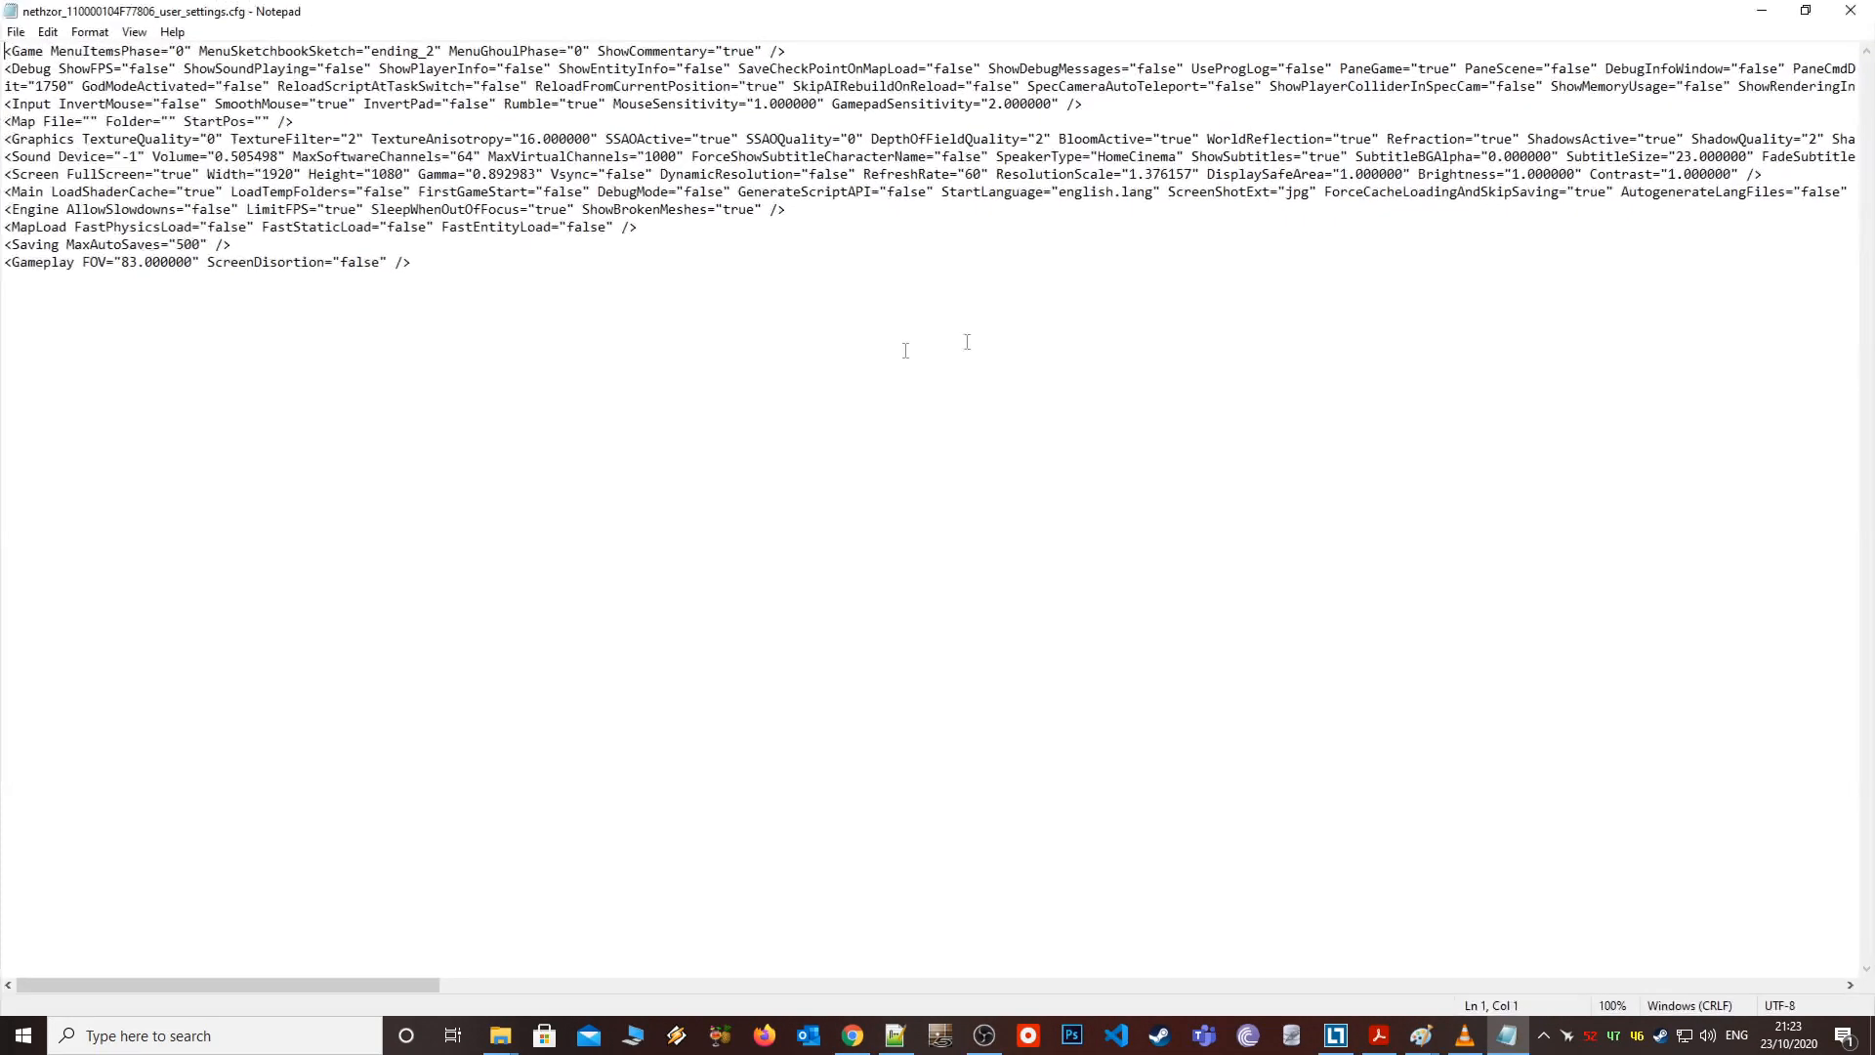
{"action": "left_click", "coordinate": [11, 192]}
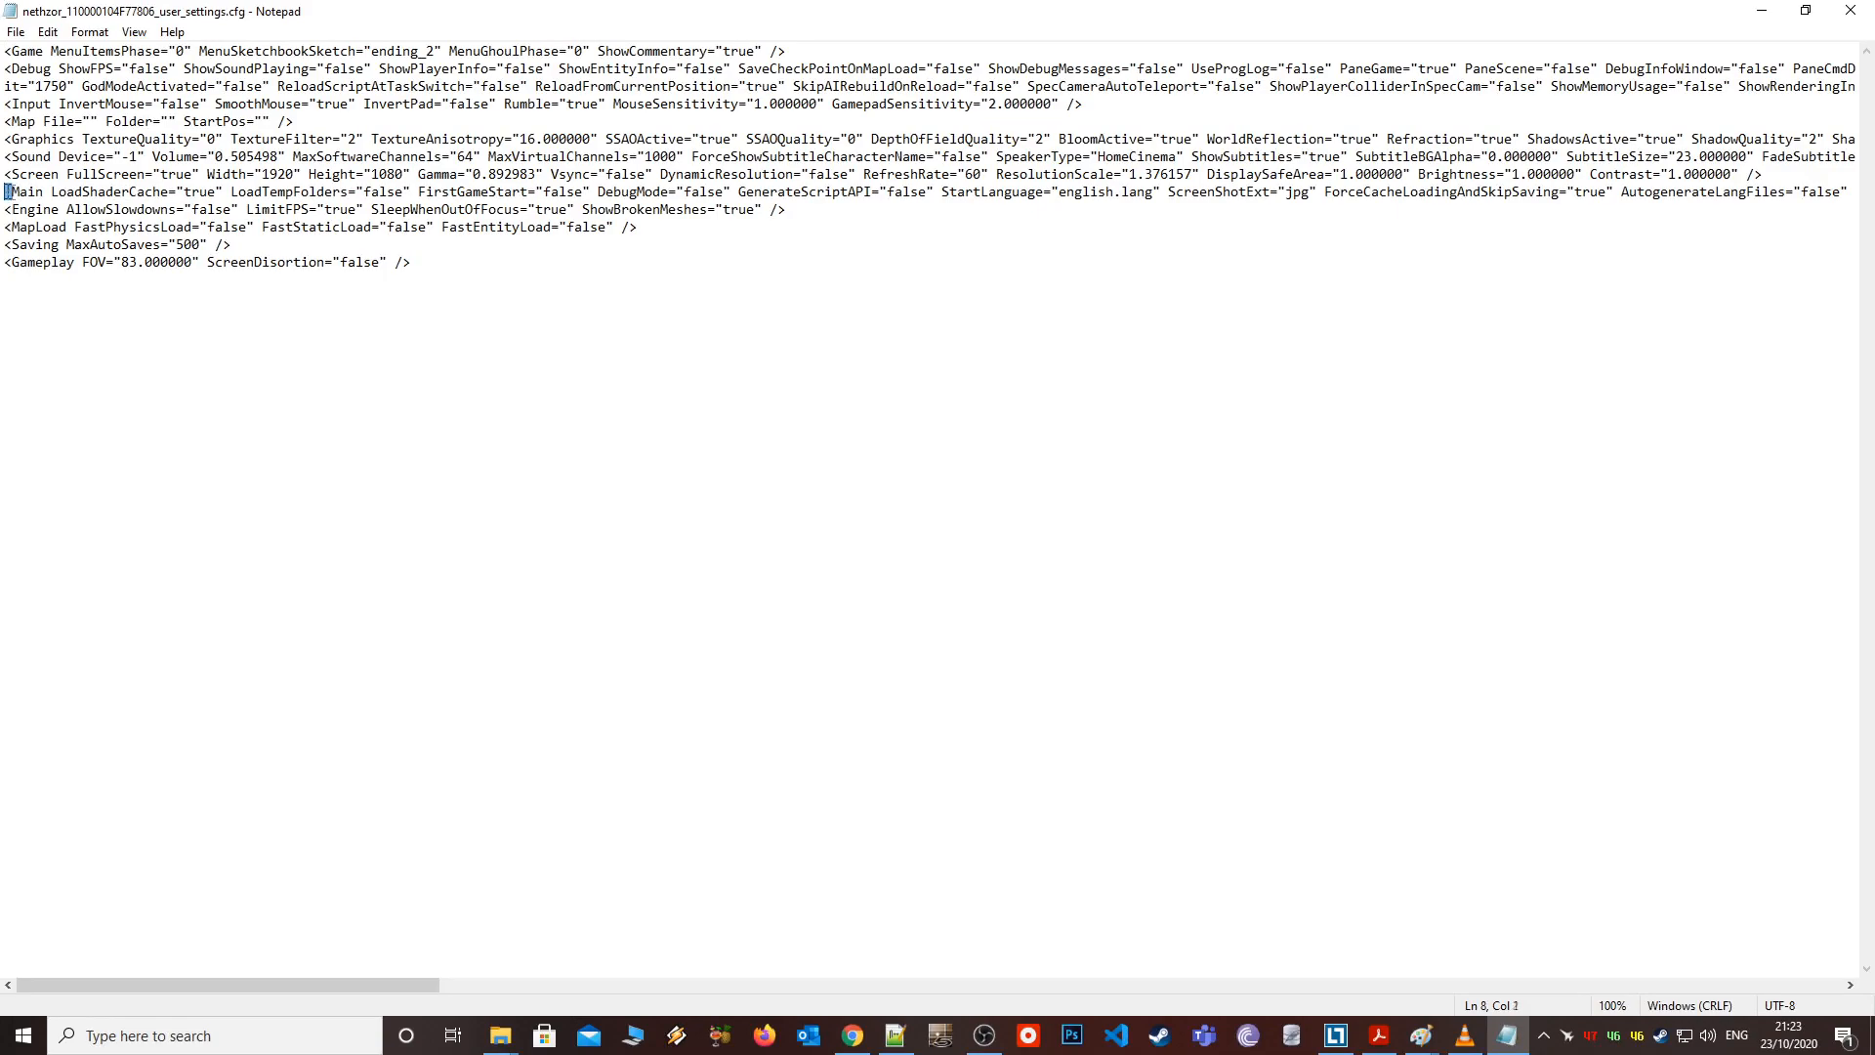
{"action": "left_click", "coordinate": [67, 208]}
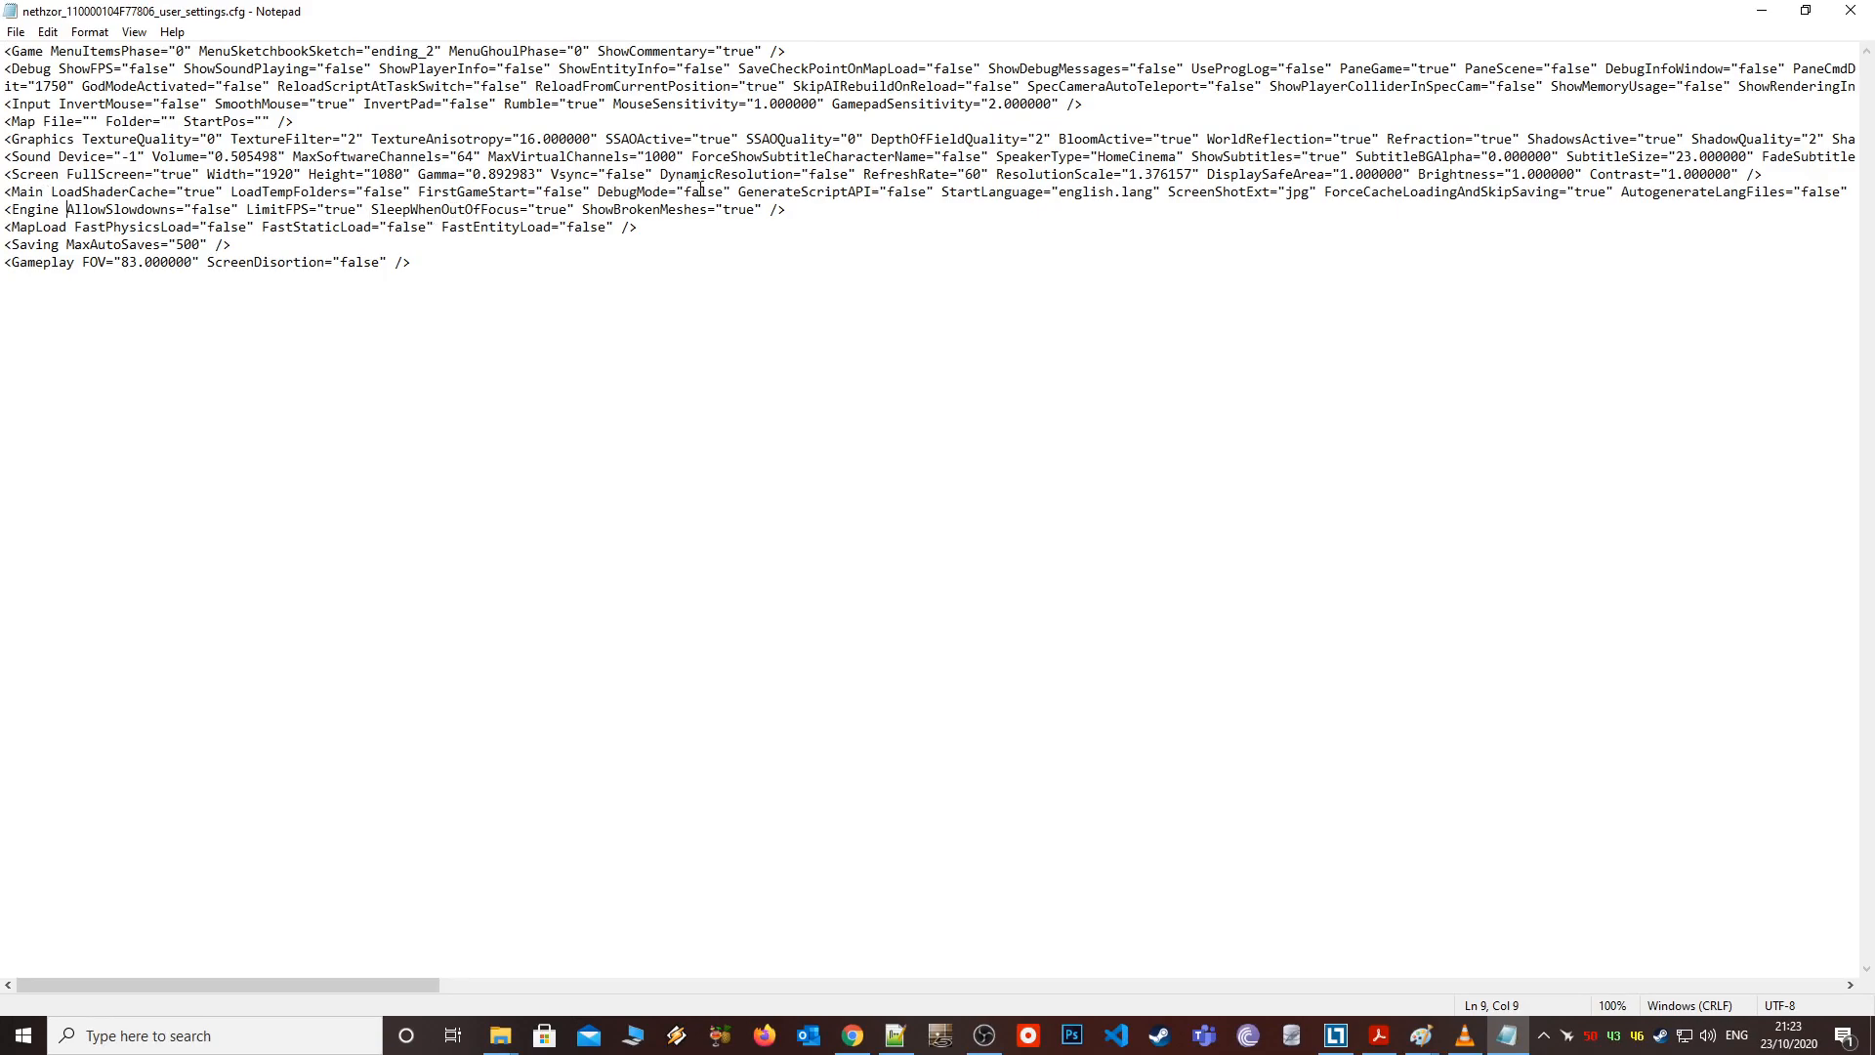
{"action": "double_click", "coordinate": [700, 192]}
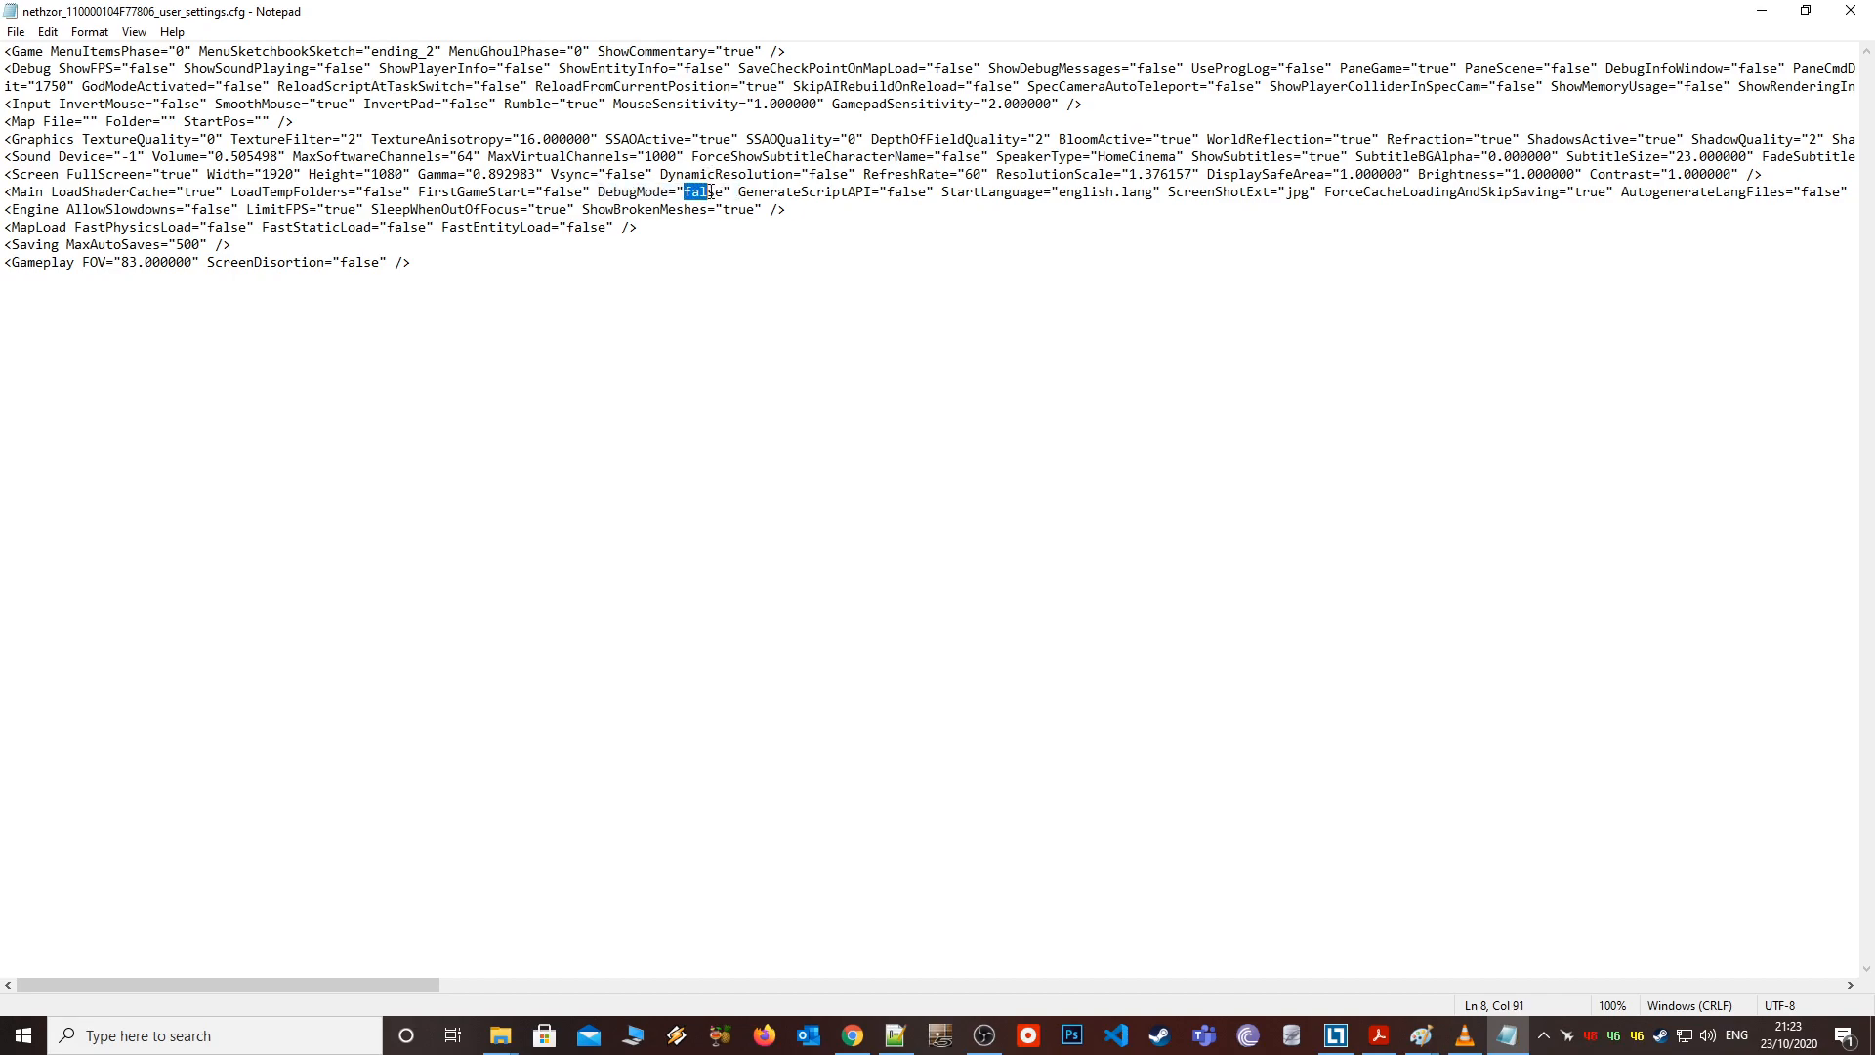
{"action": "type", "text": "true"}
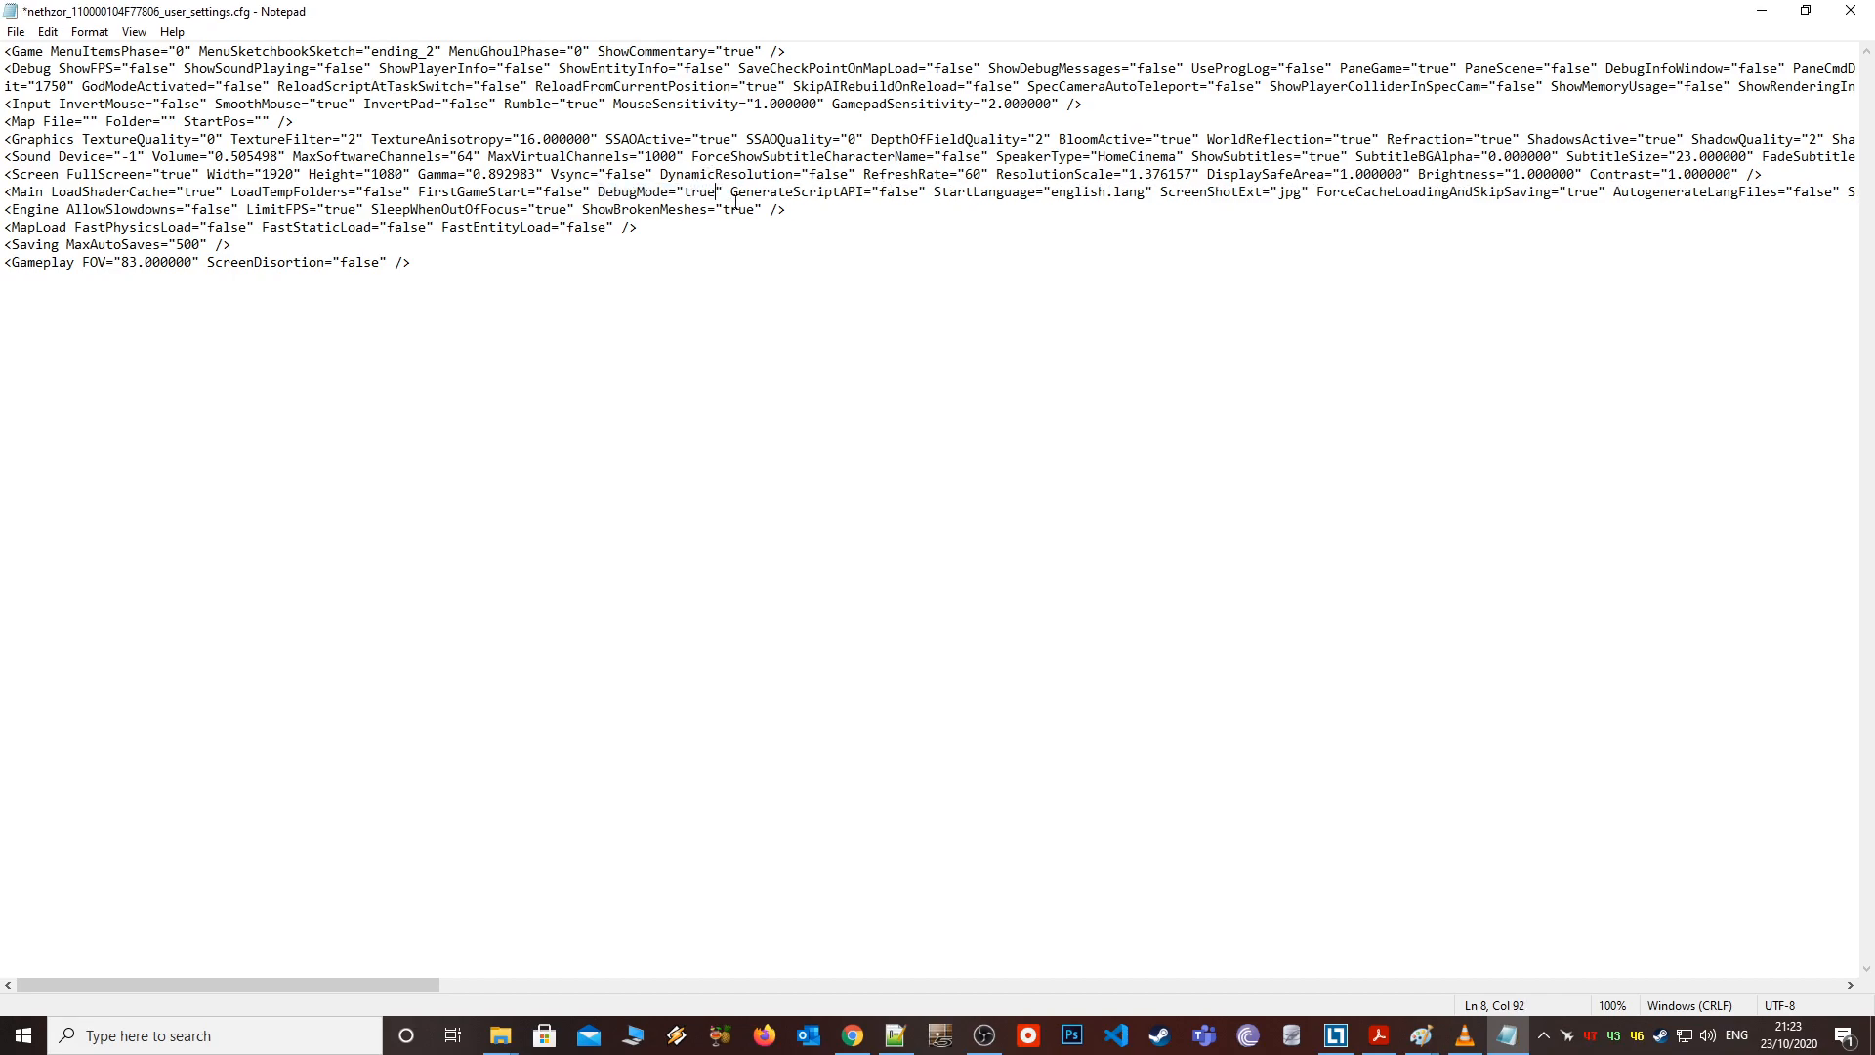
{"action": "left_click", "coordinate": [16, 31]}
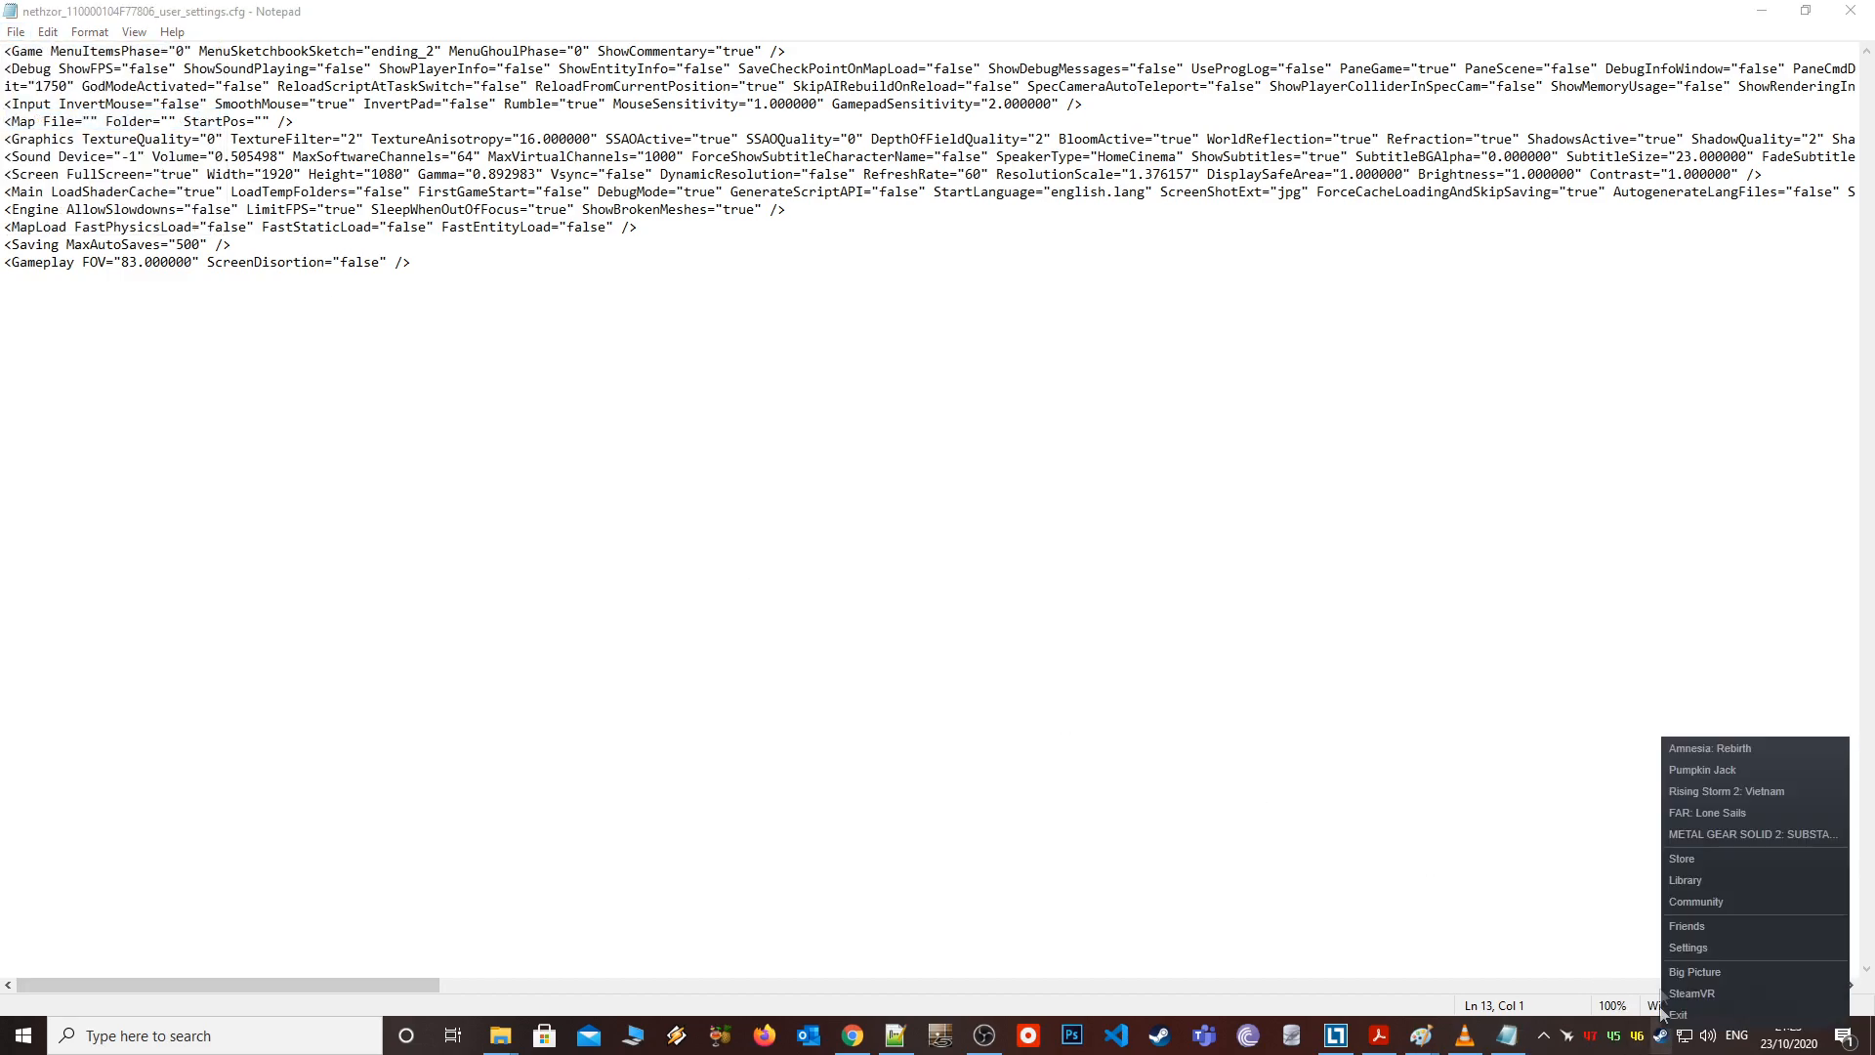
- Launch Amnesia: Rebirth from Steam's recent games list
{"action": "left_click", "coordinate": [1712, 747]}
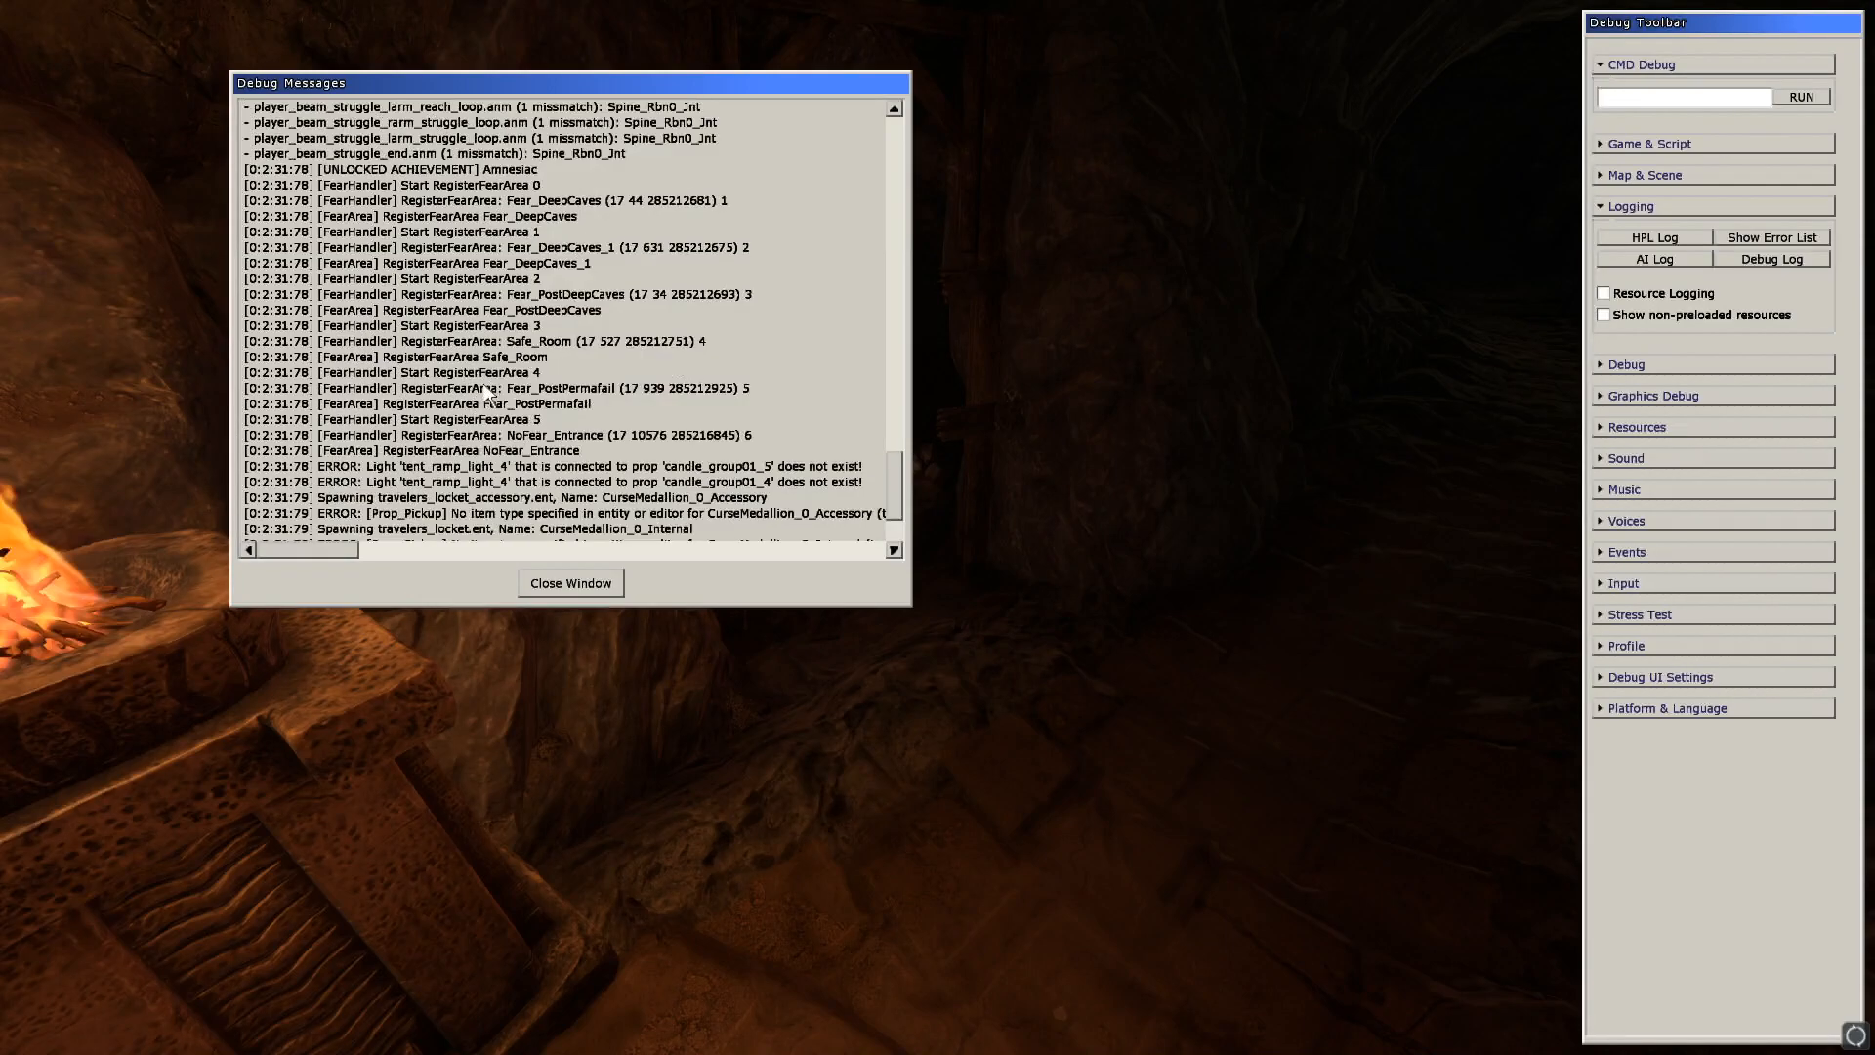
- Close the Debug Messages window and tick Map Info in the Debug toolbar
{"action": "left_click", "coordinate": [569, 582]}
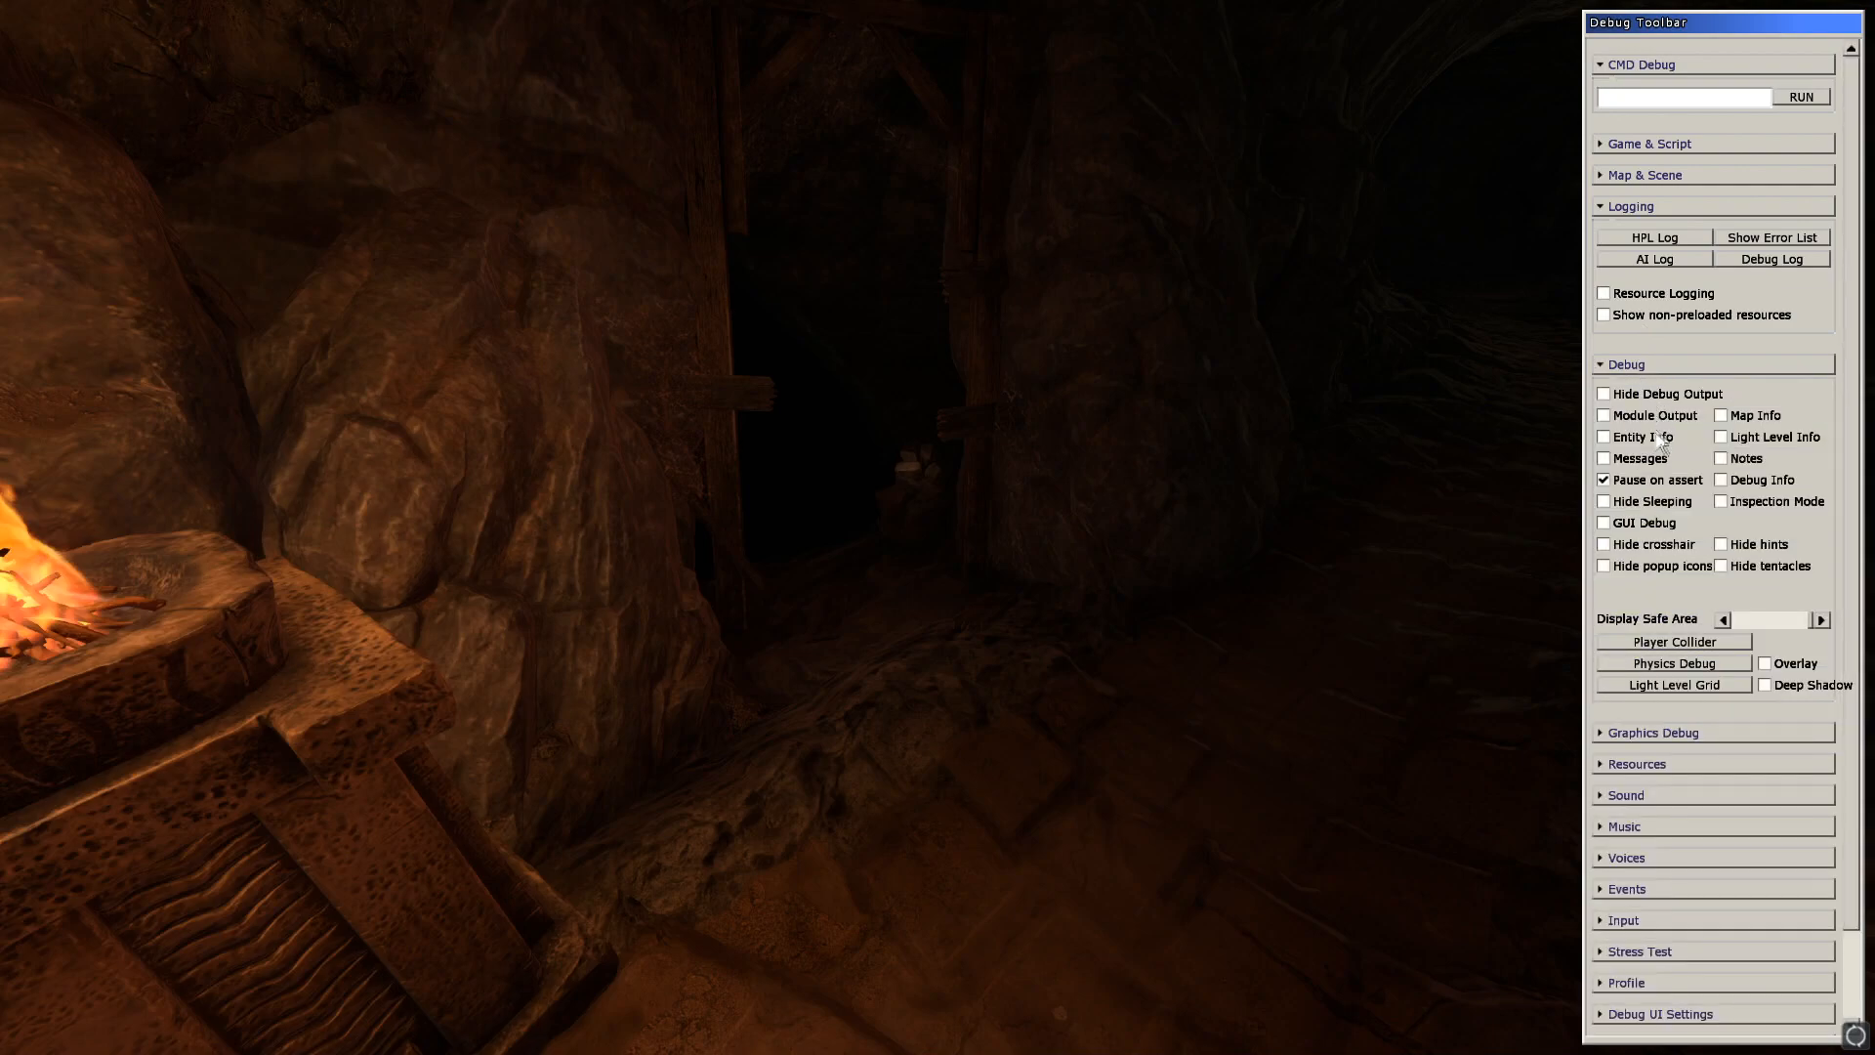
{"action": "left_click", "coordinate": [1603, 458]}
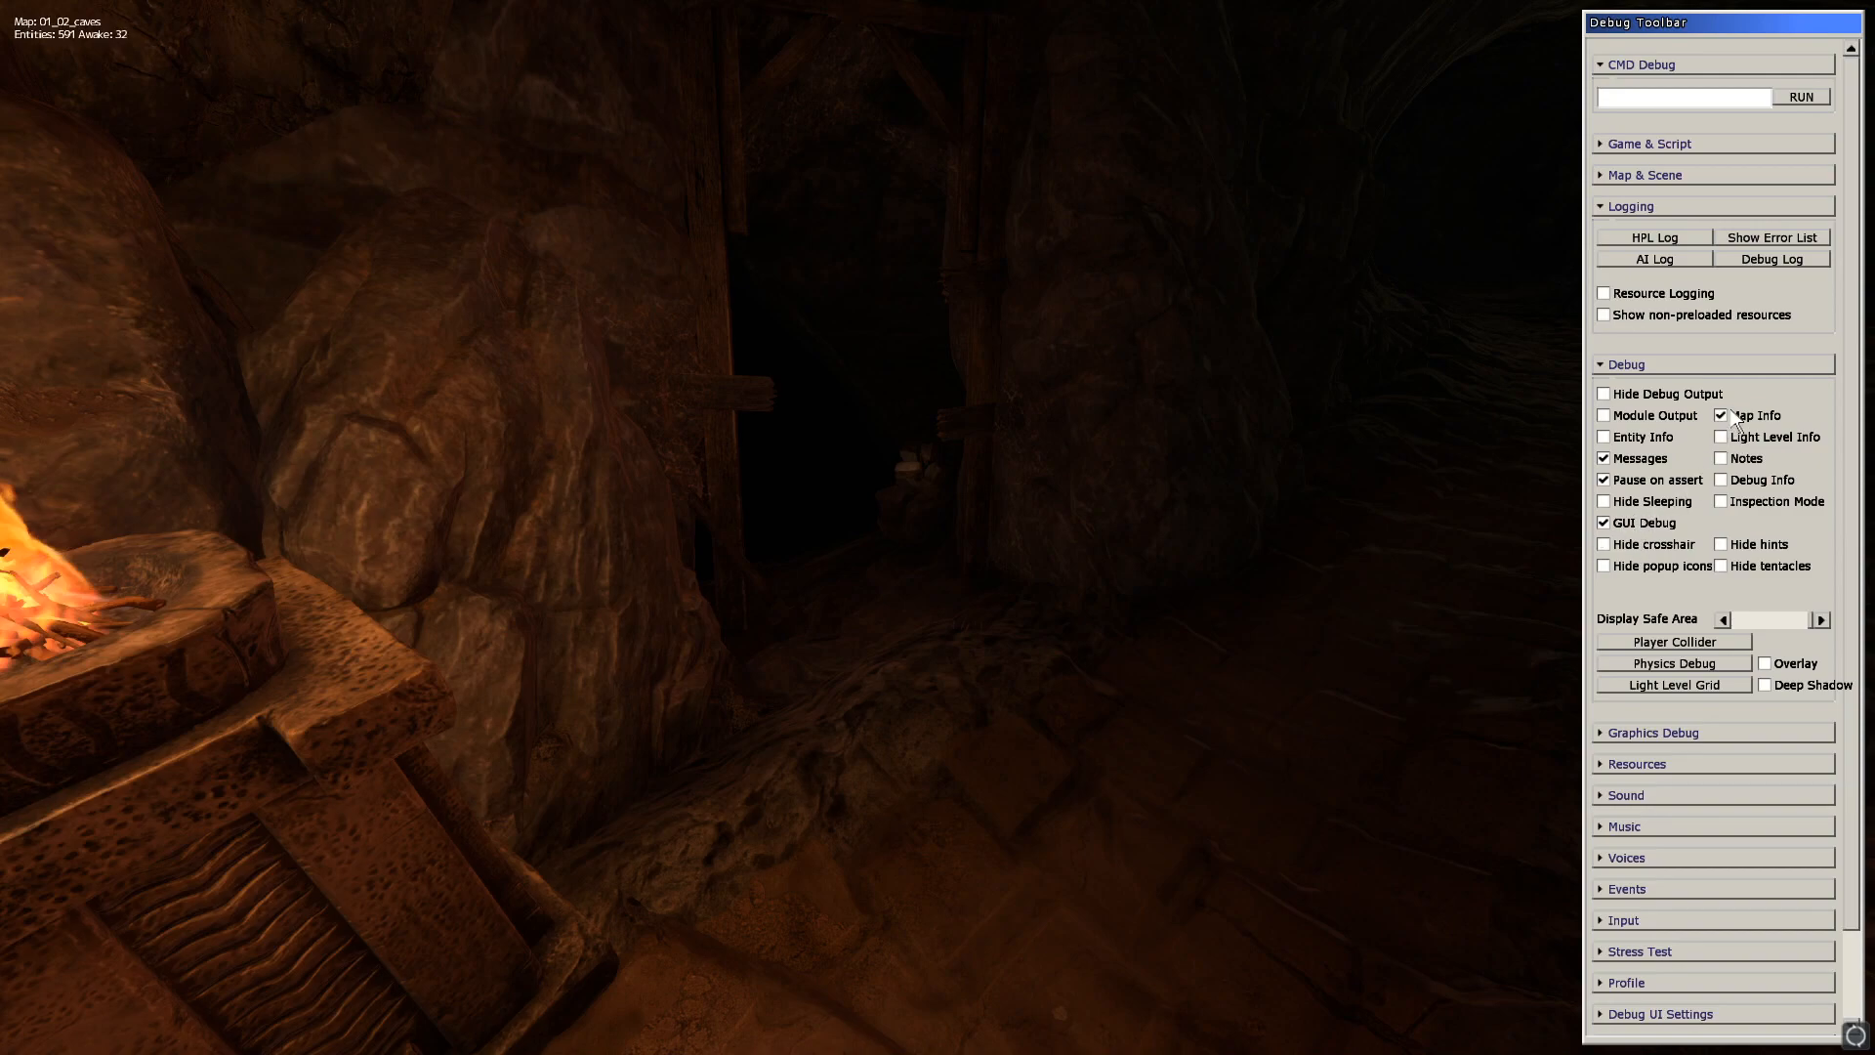
{"action": "mouse_move", "coordinate": [1471, 272]}
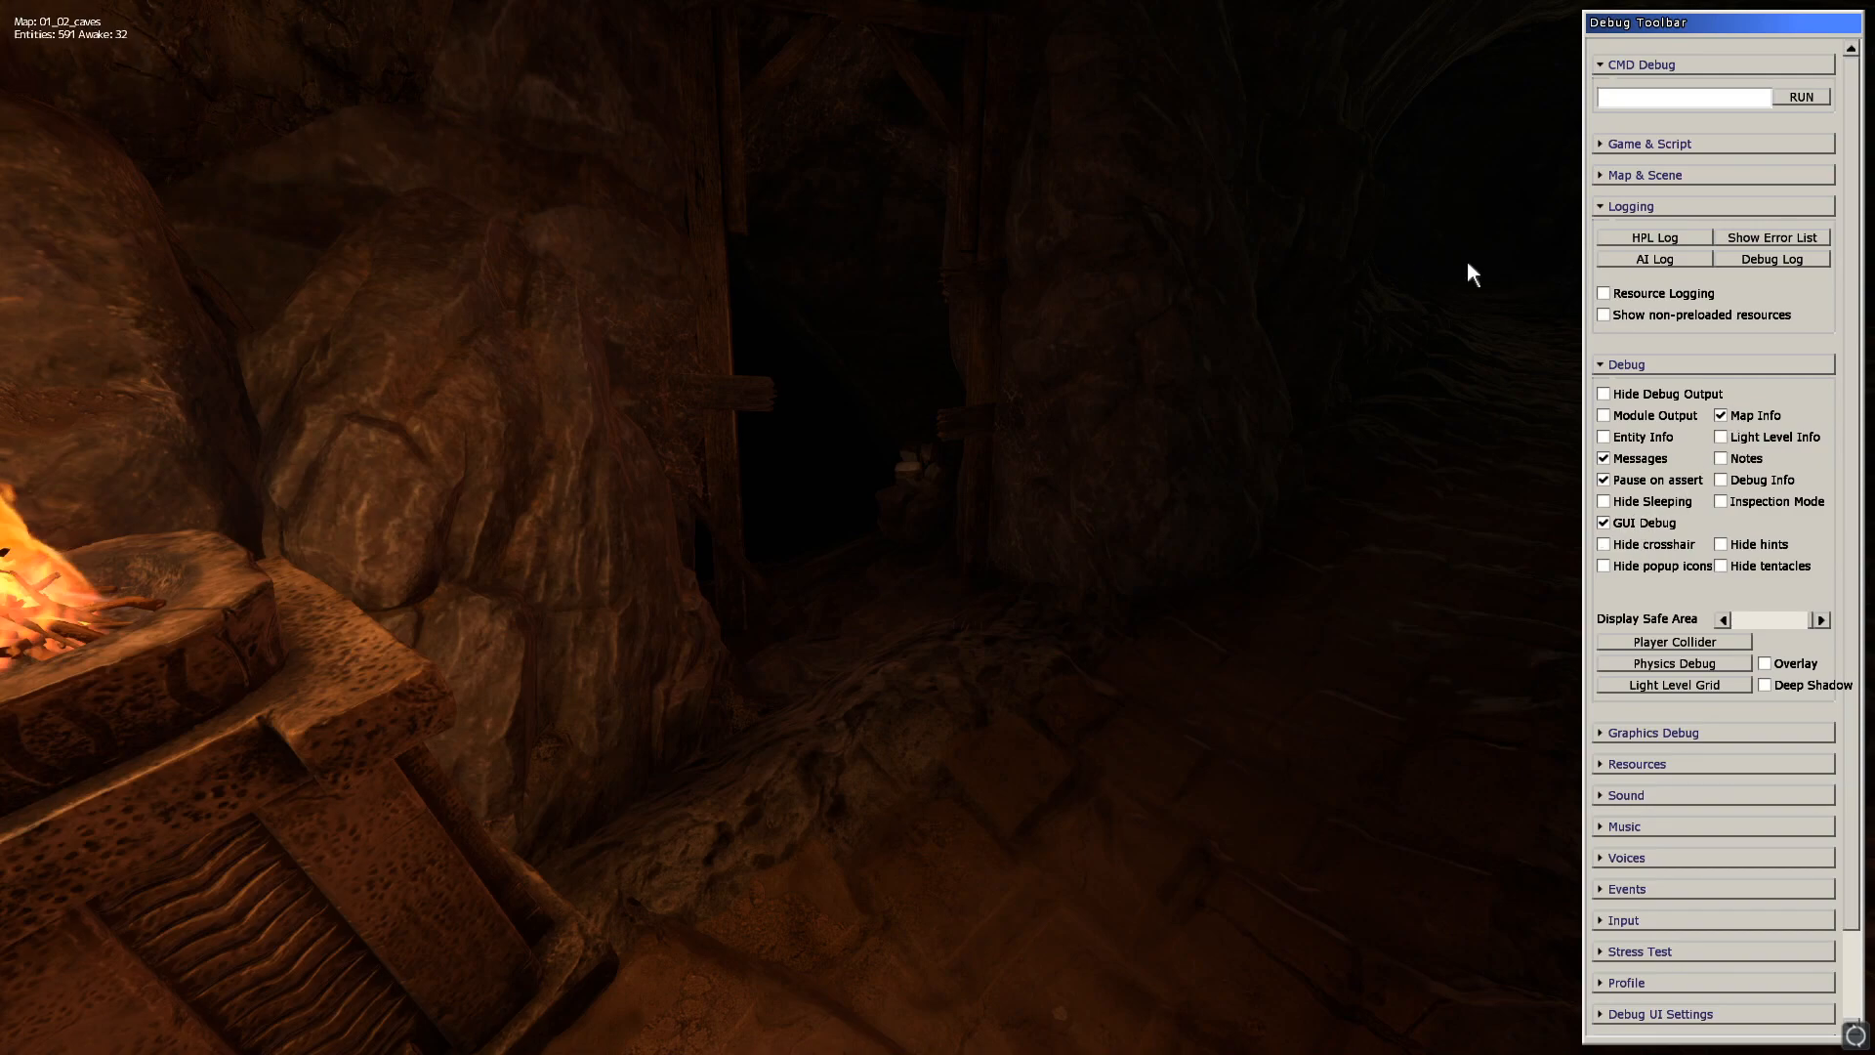
{"action": "left_click", "coordinate": [1630, 206]}
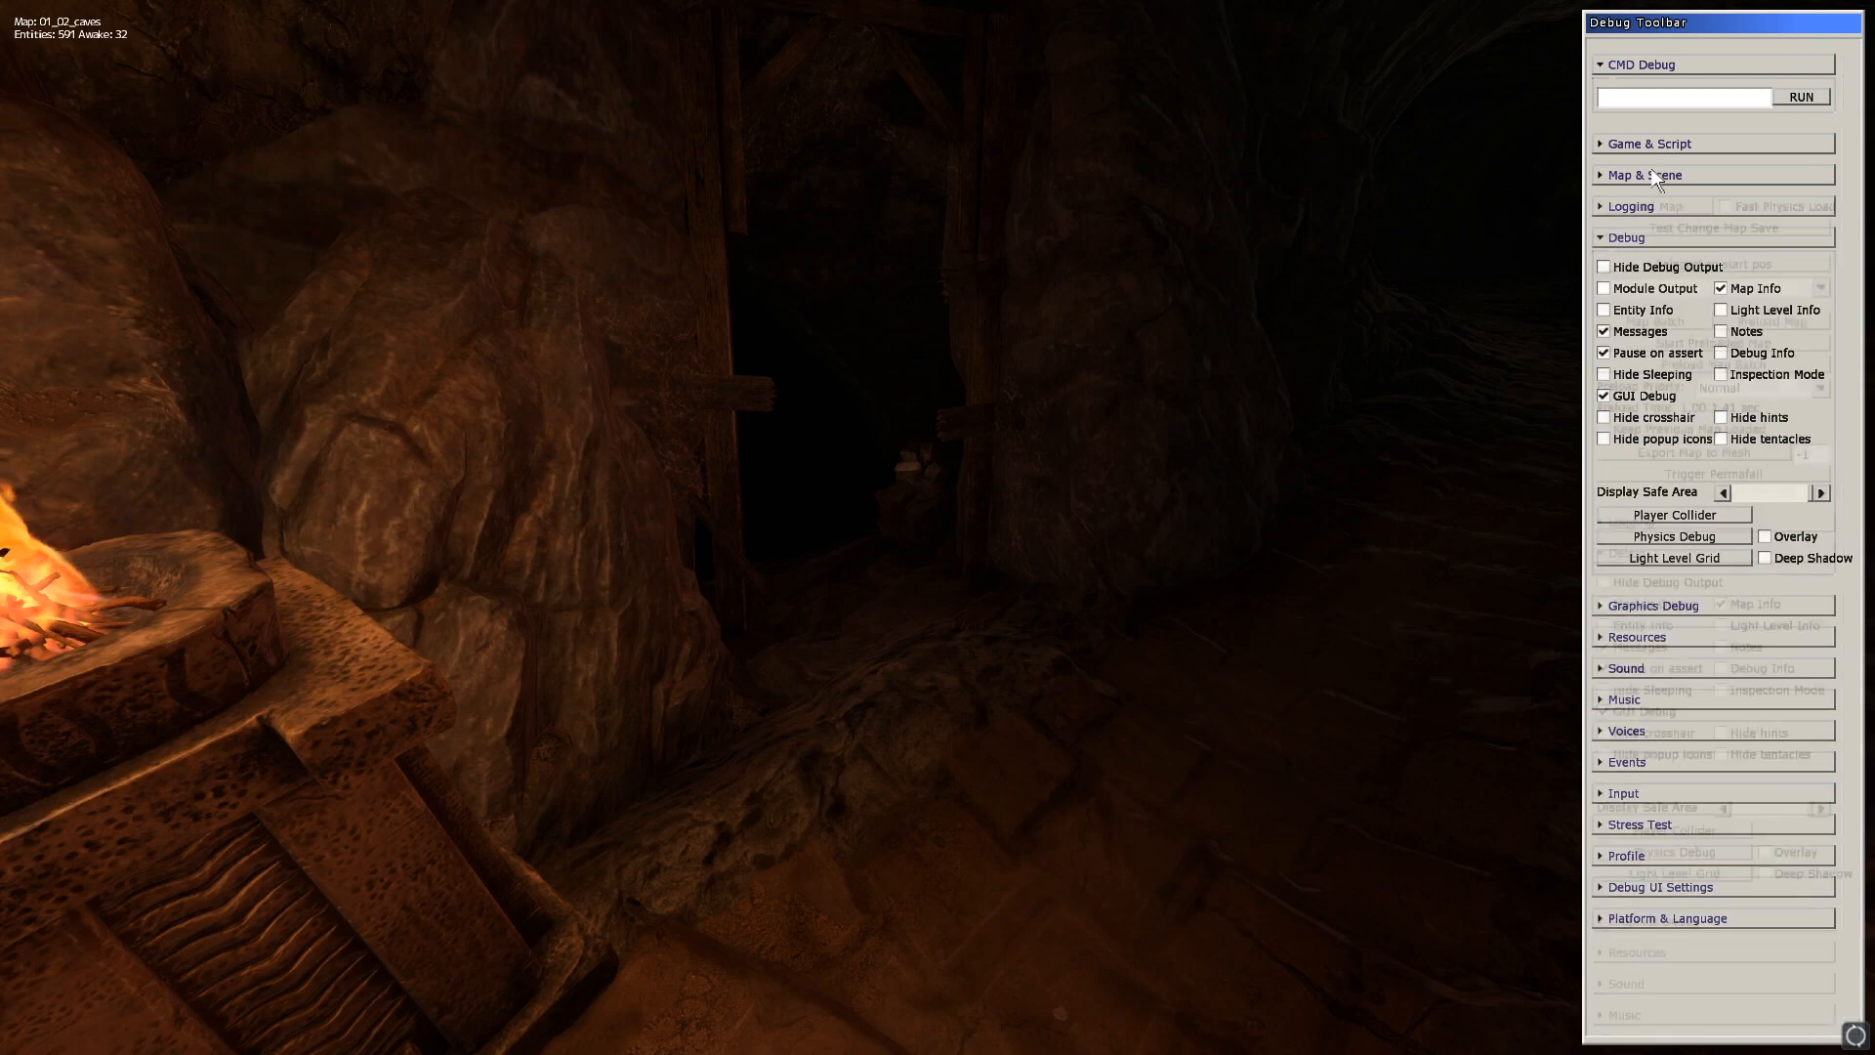
- Expand Map & Scene and Game & Script, toggling Script Debug on then off
{"action": "left_click", "coordinate": [1644, 174]}
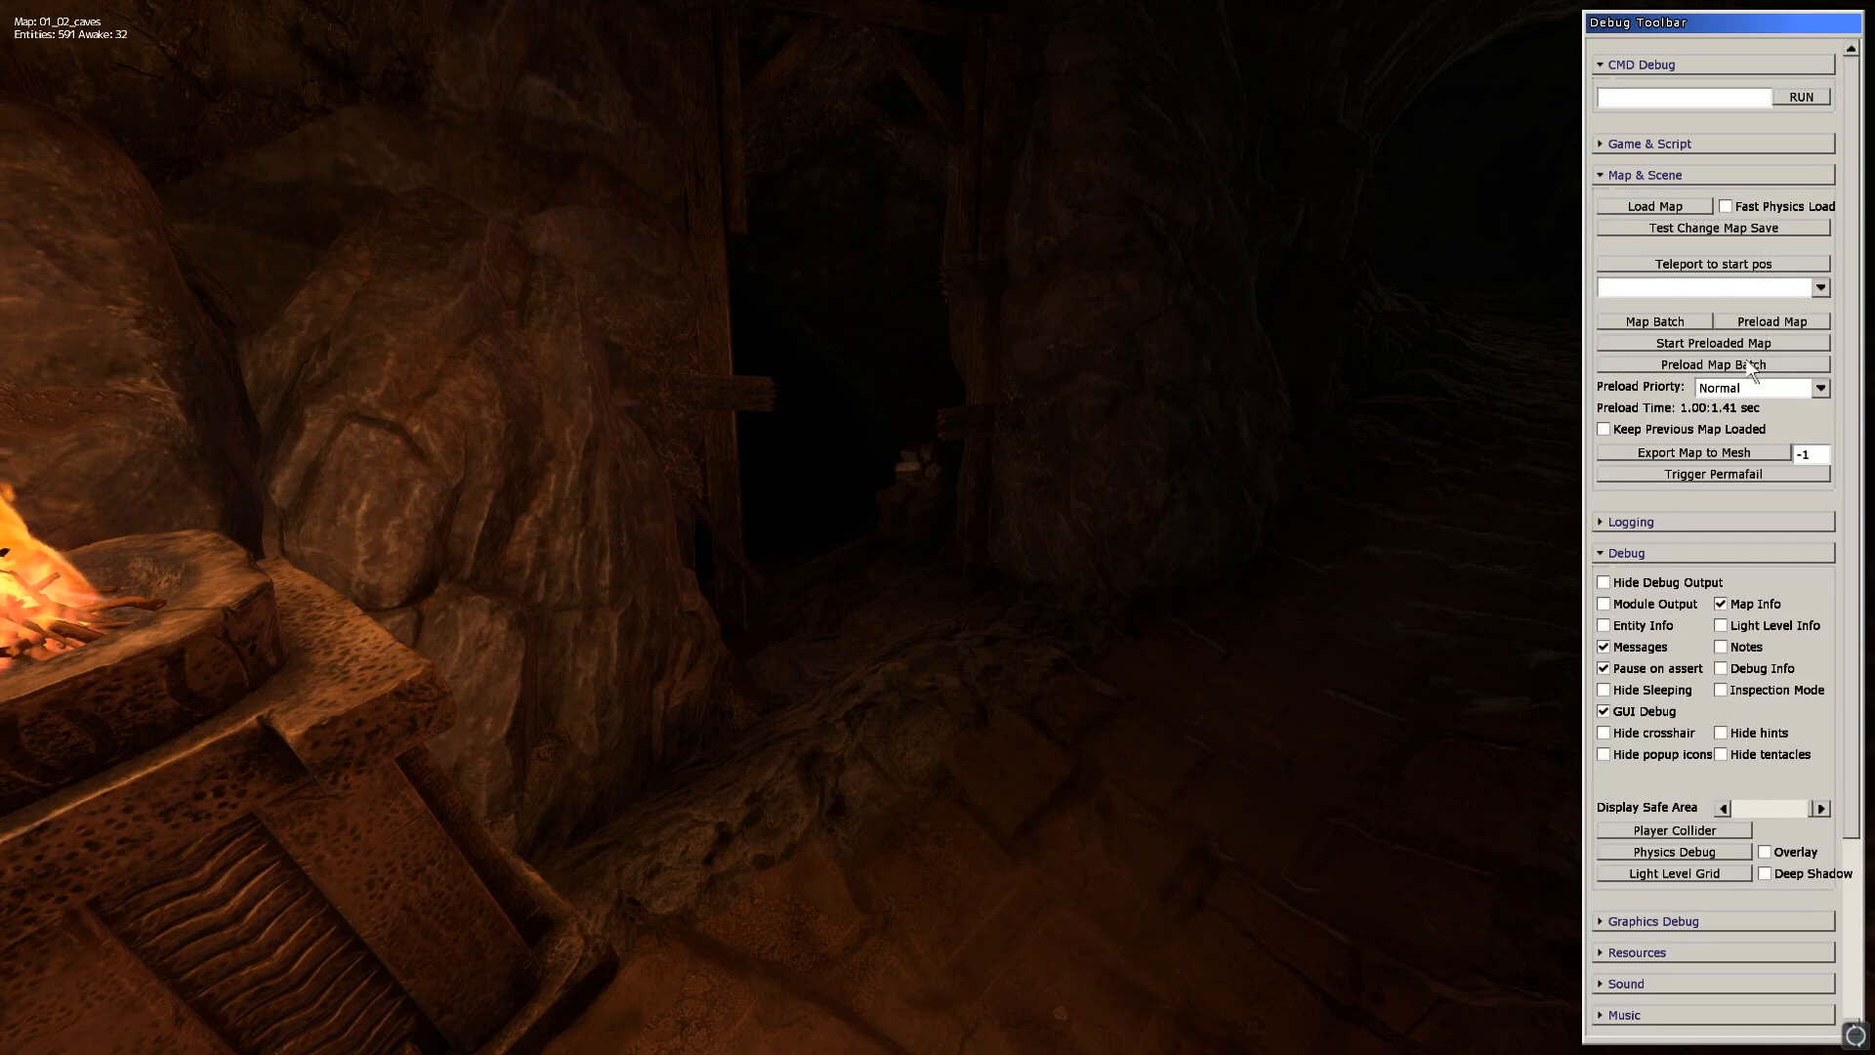
{"action": "left_click", "coordinate": [1650, 144]}
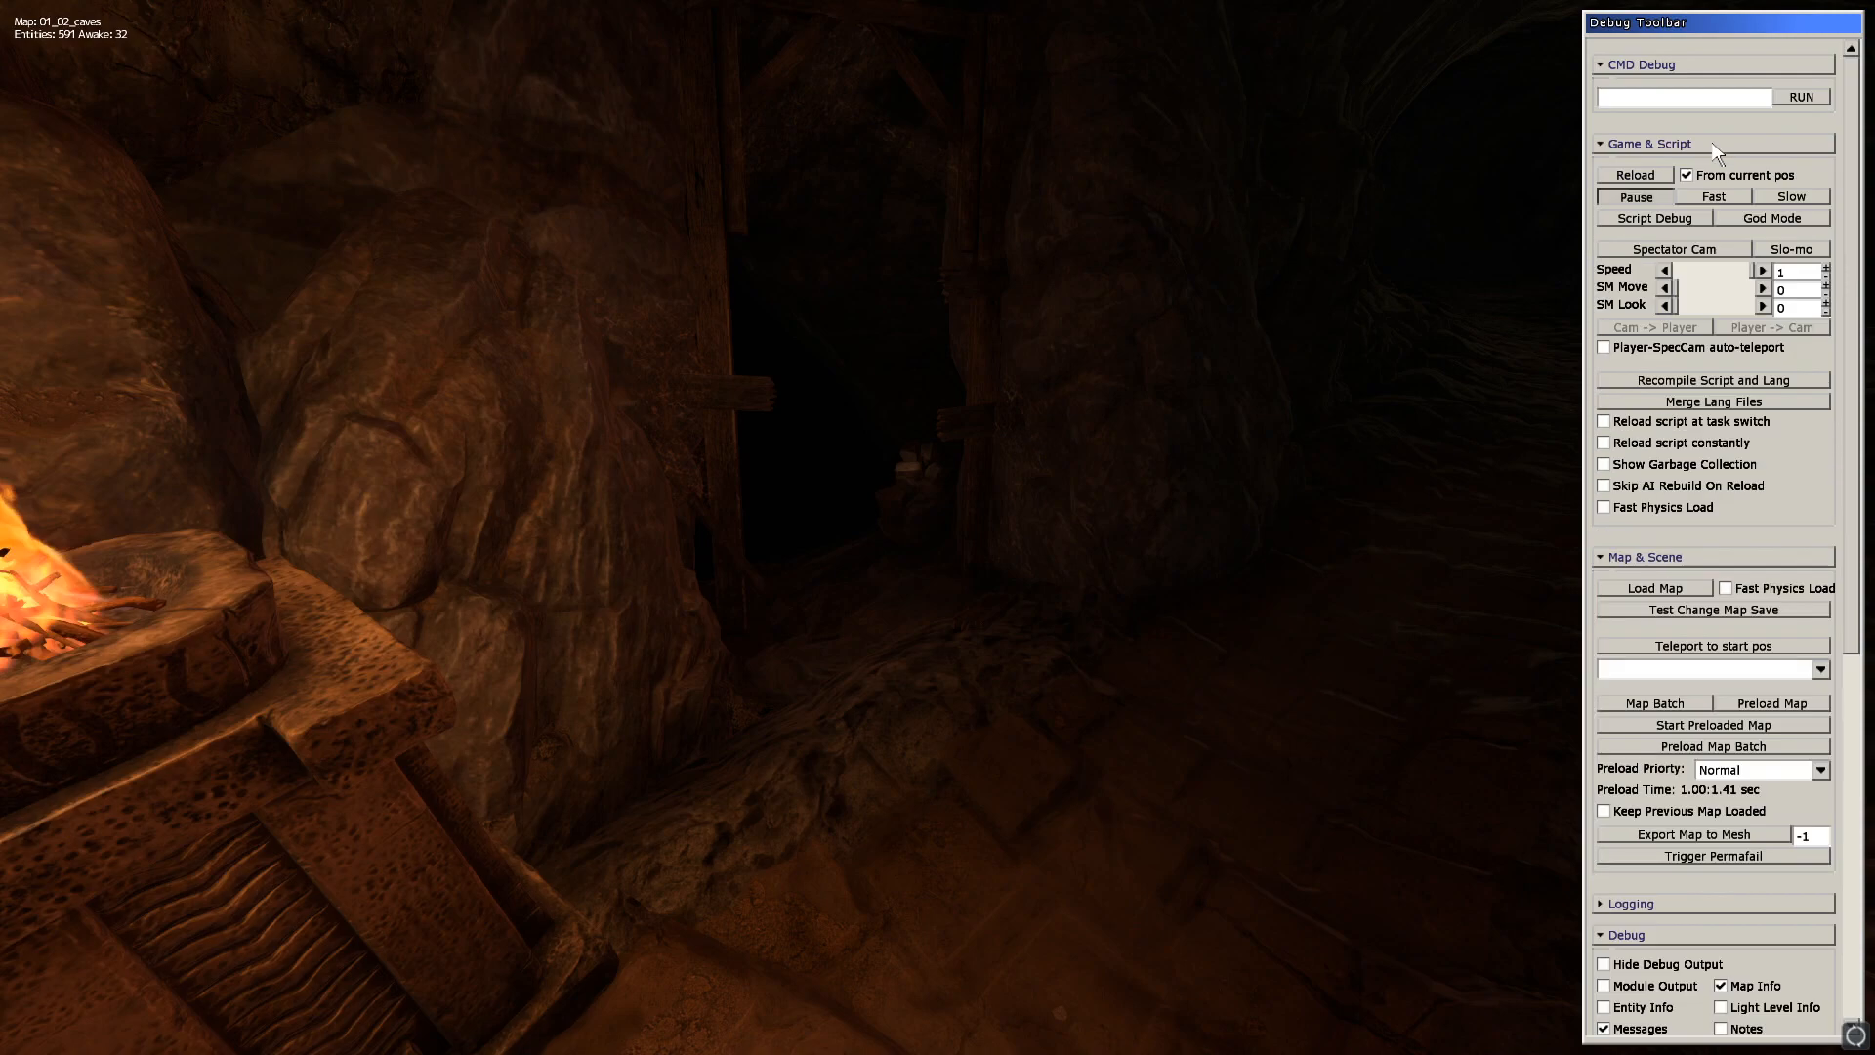
{"action": "mouse_move", "coordinate": [1774, 218]}
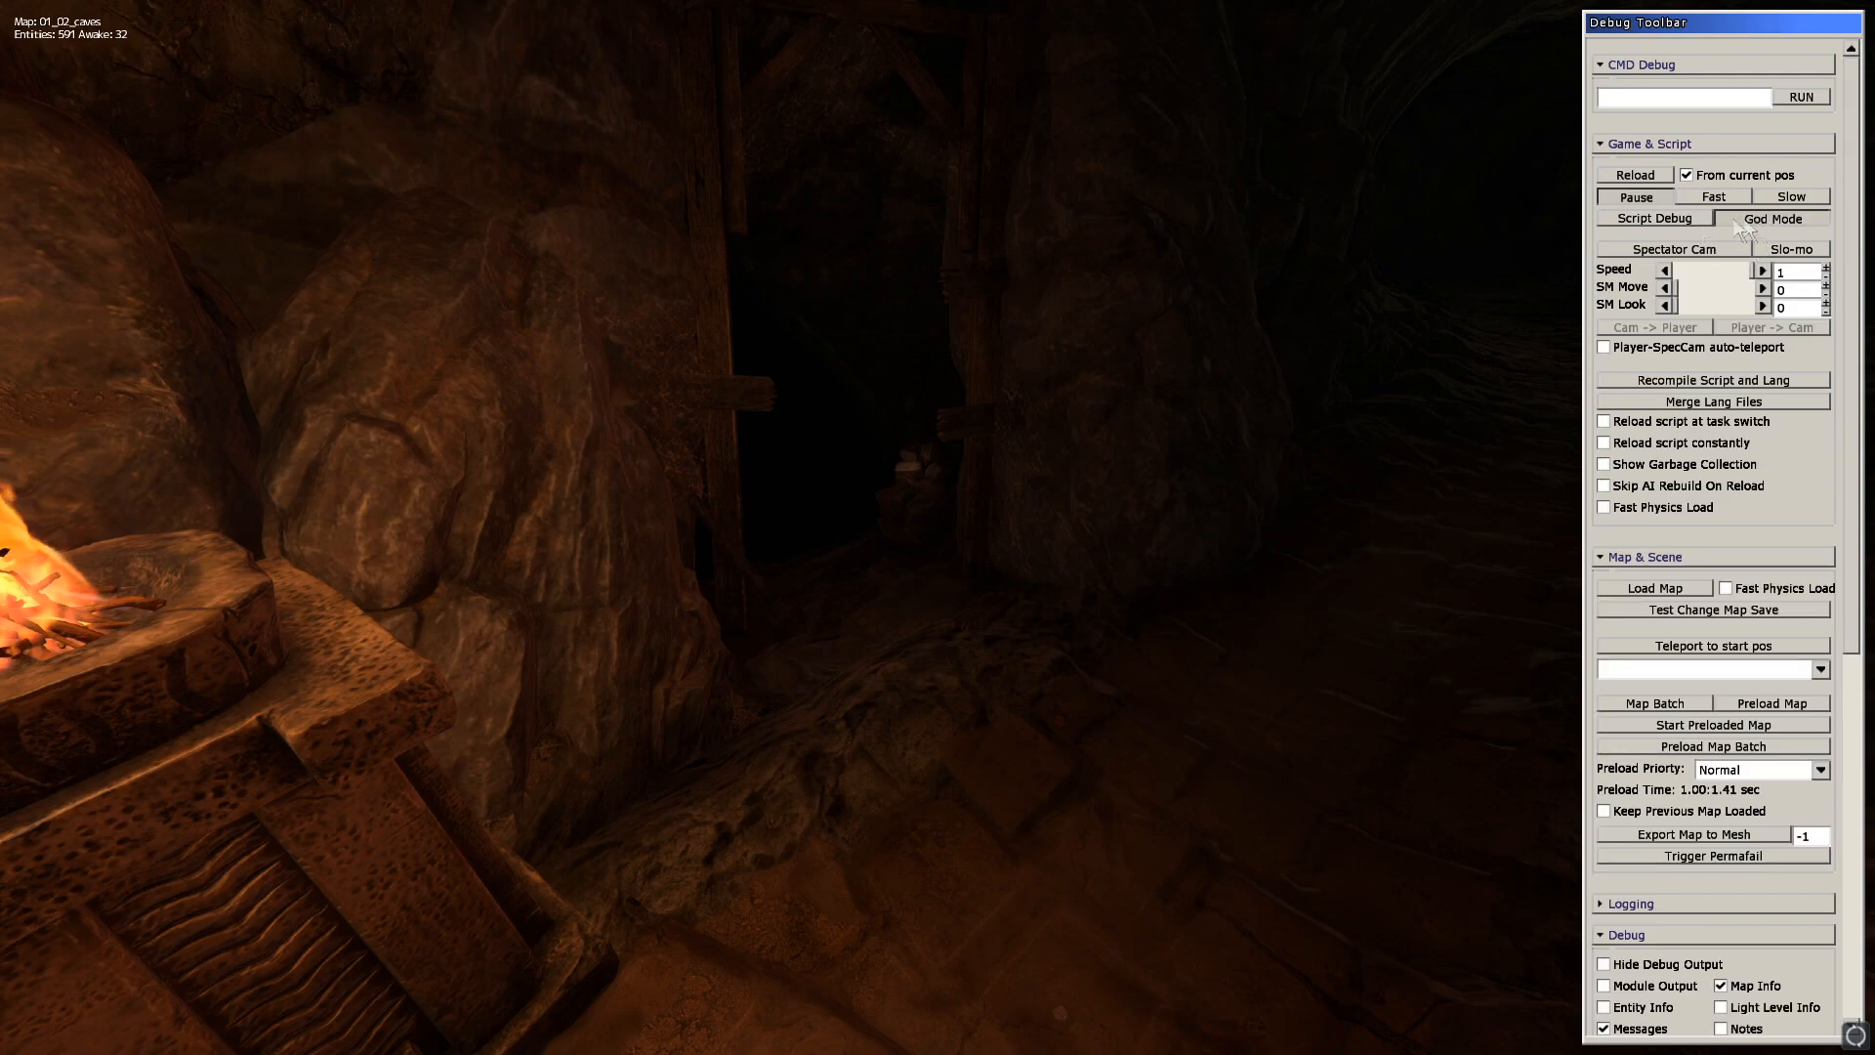
{"action": "left_click", "coordinate": [1653, 219]}
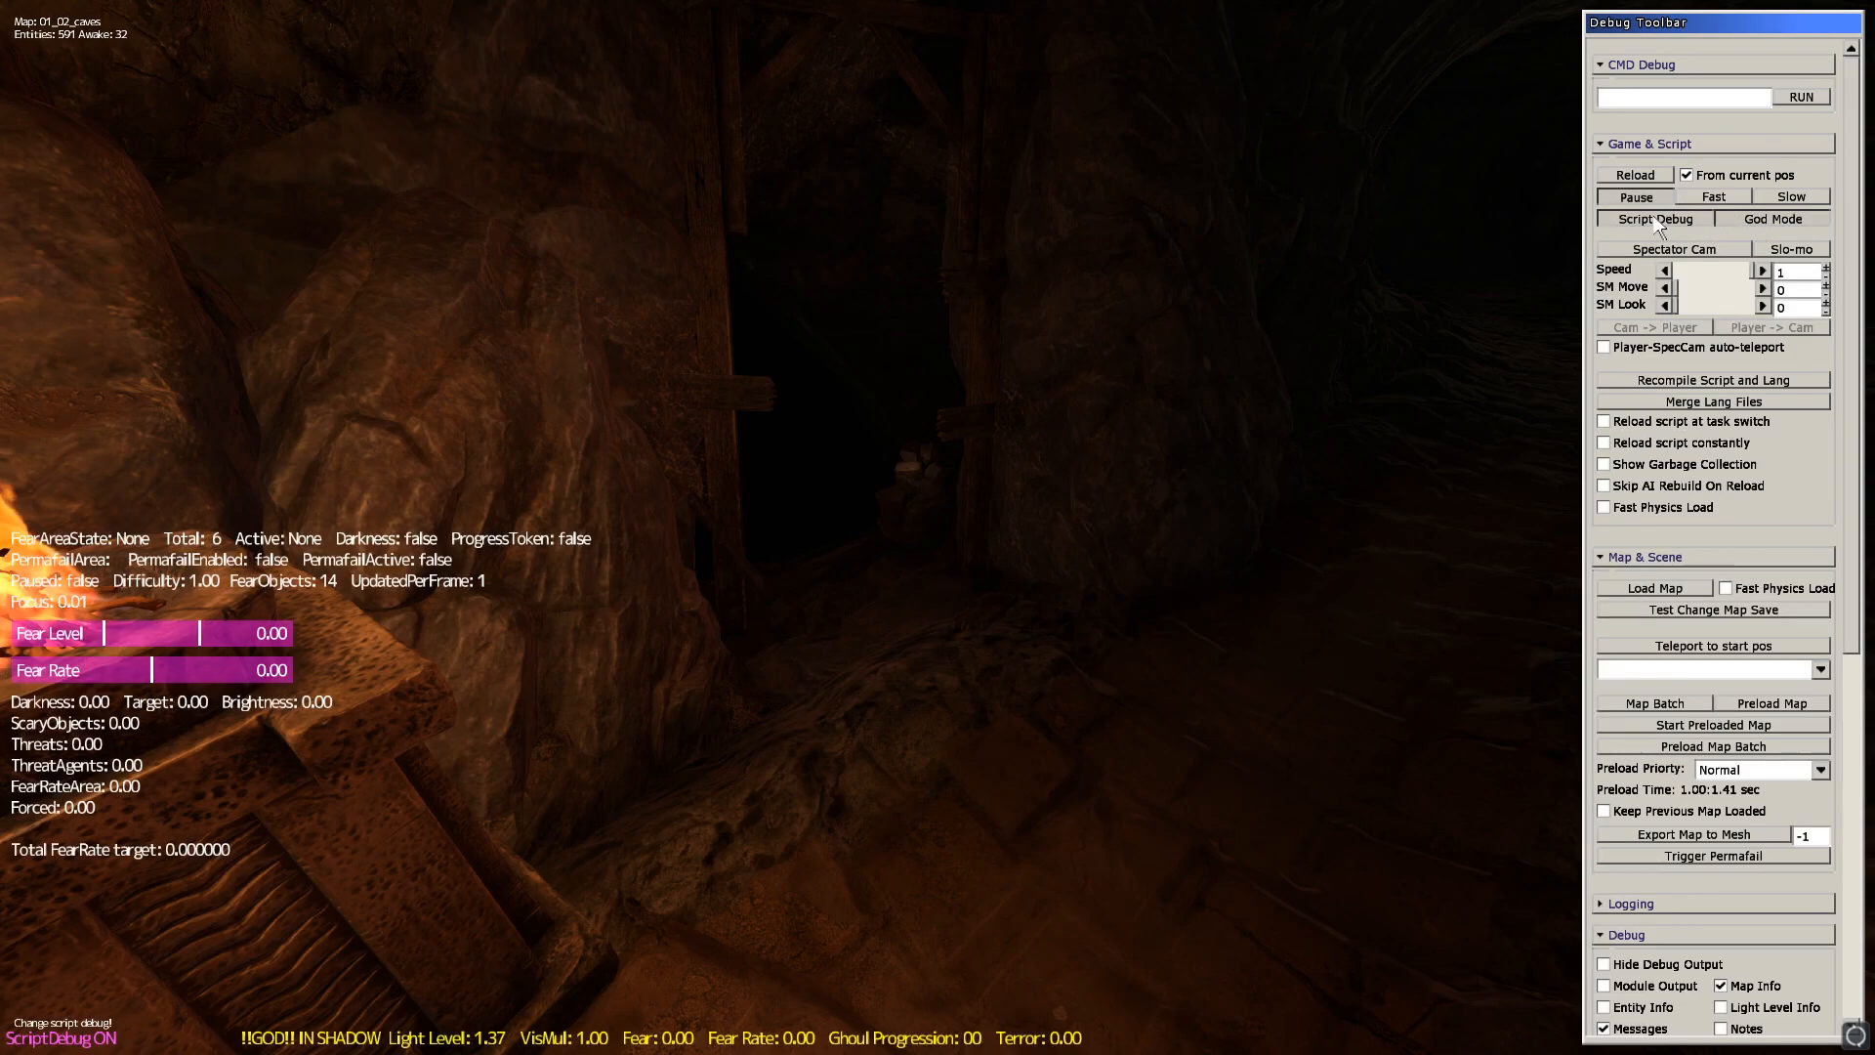
{"action": "left_click", "coordinate": [1653, 218]}
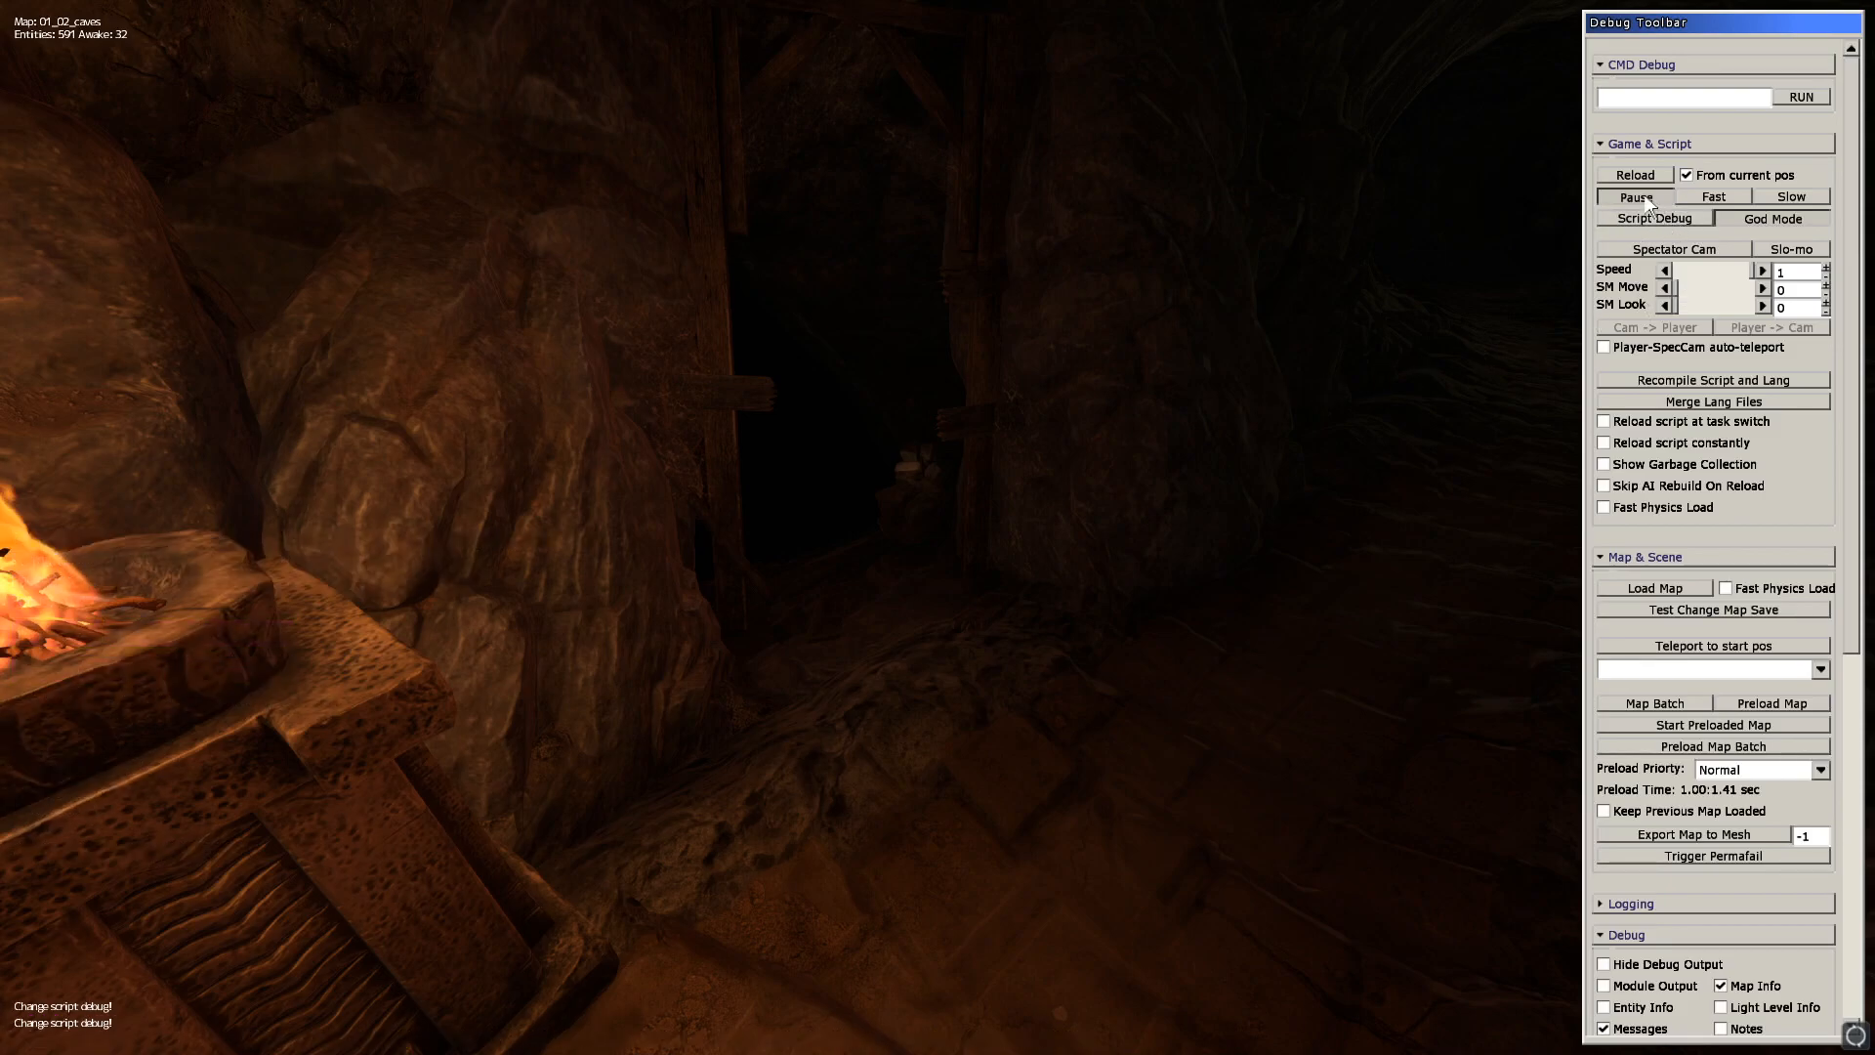
{"action": "mouse_move", "coordinate": [1504, 302]}
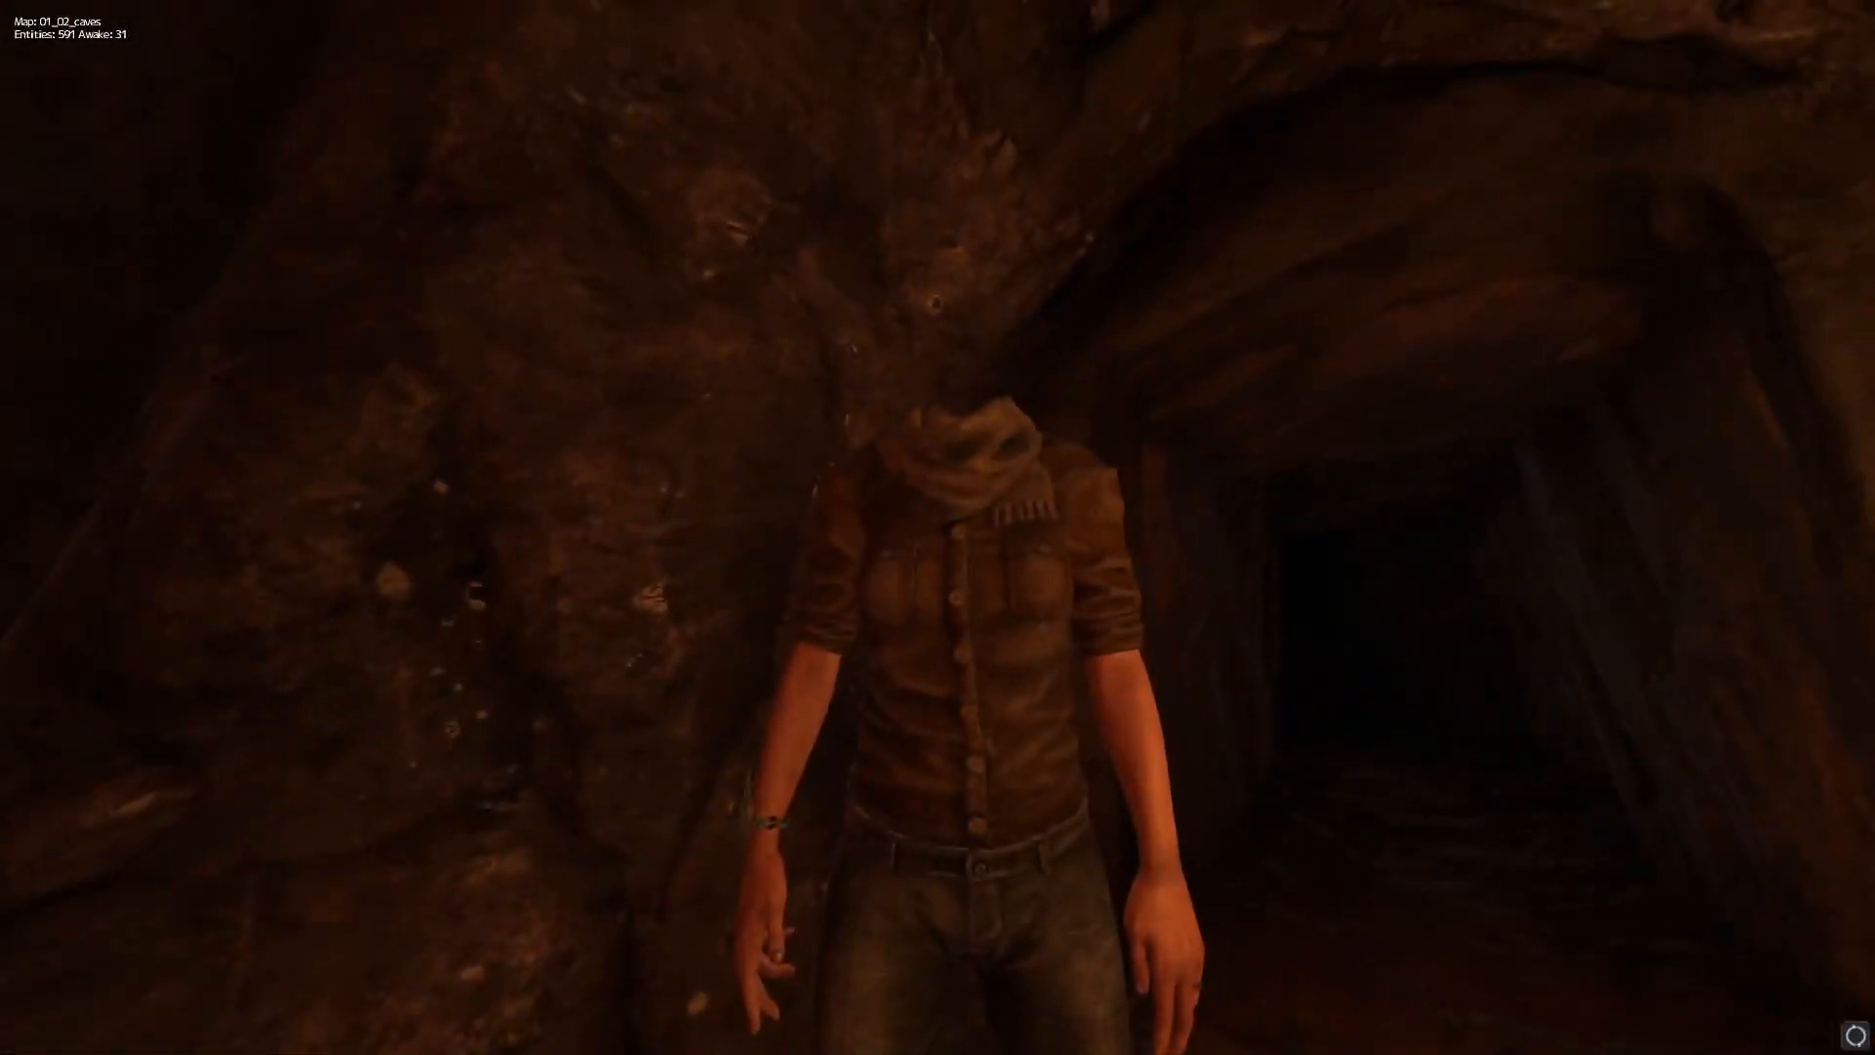
{"action": "mouse_move", "coordinate": [937, 528]}
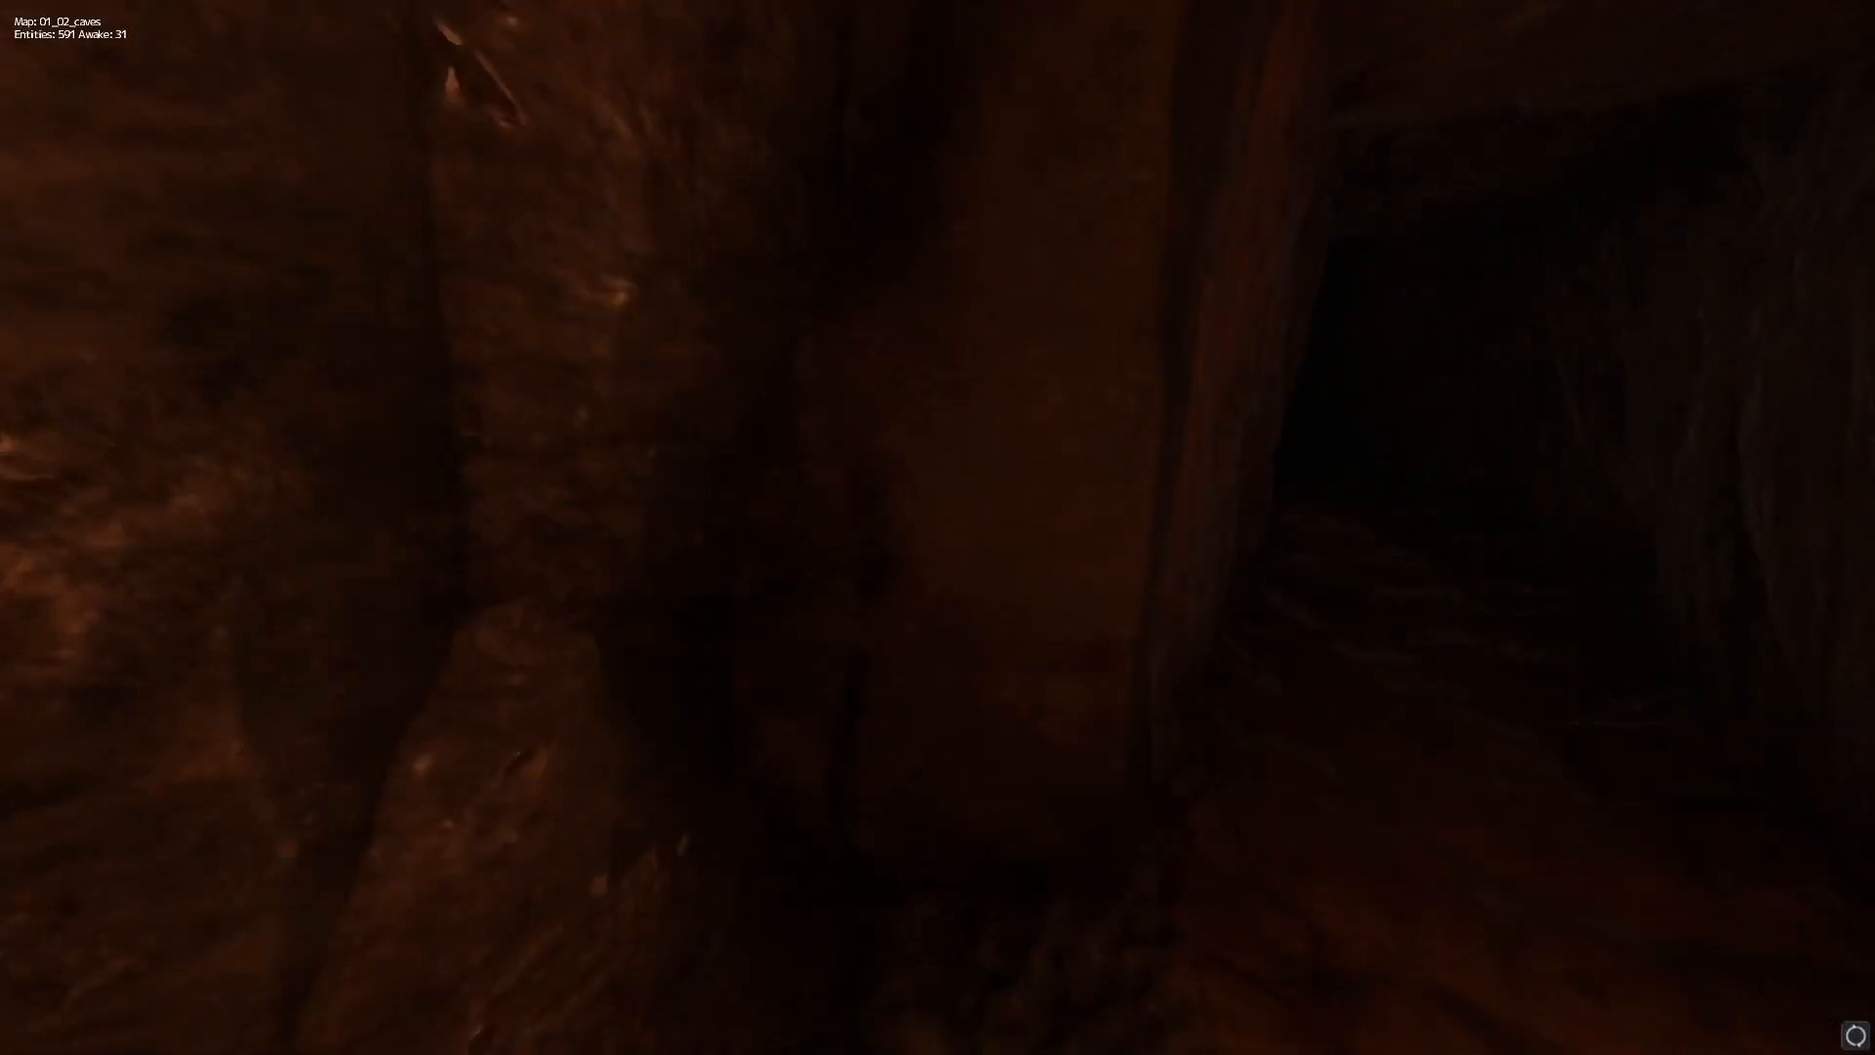
{"action": "mouse_move", "coordinate": [938, 527]}
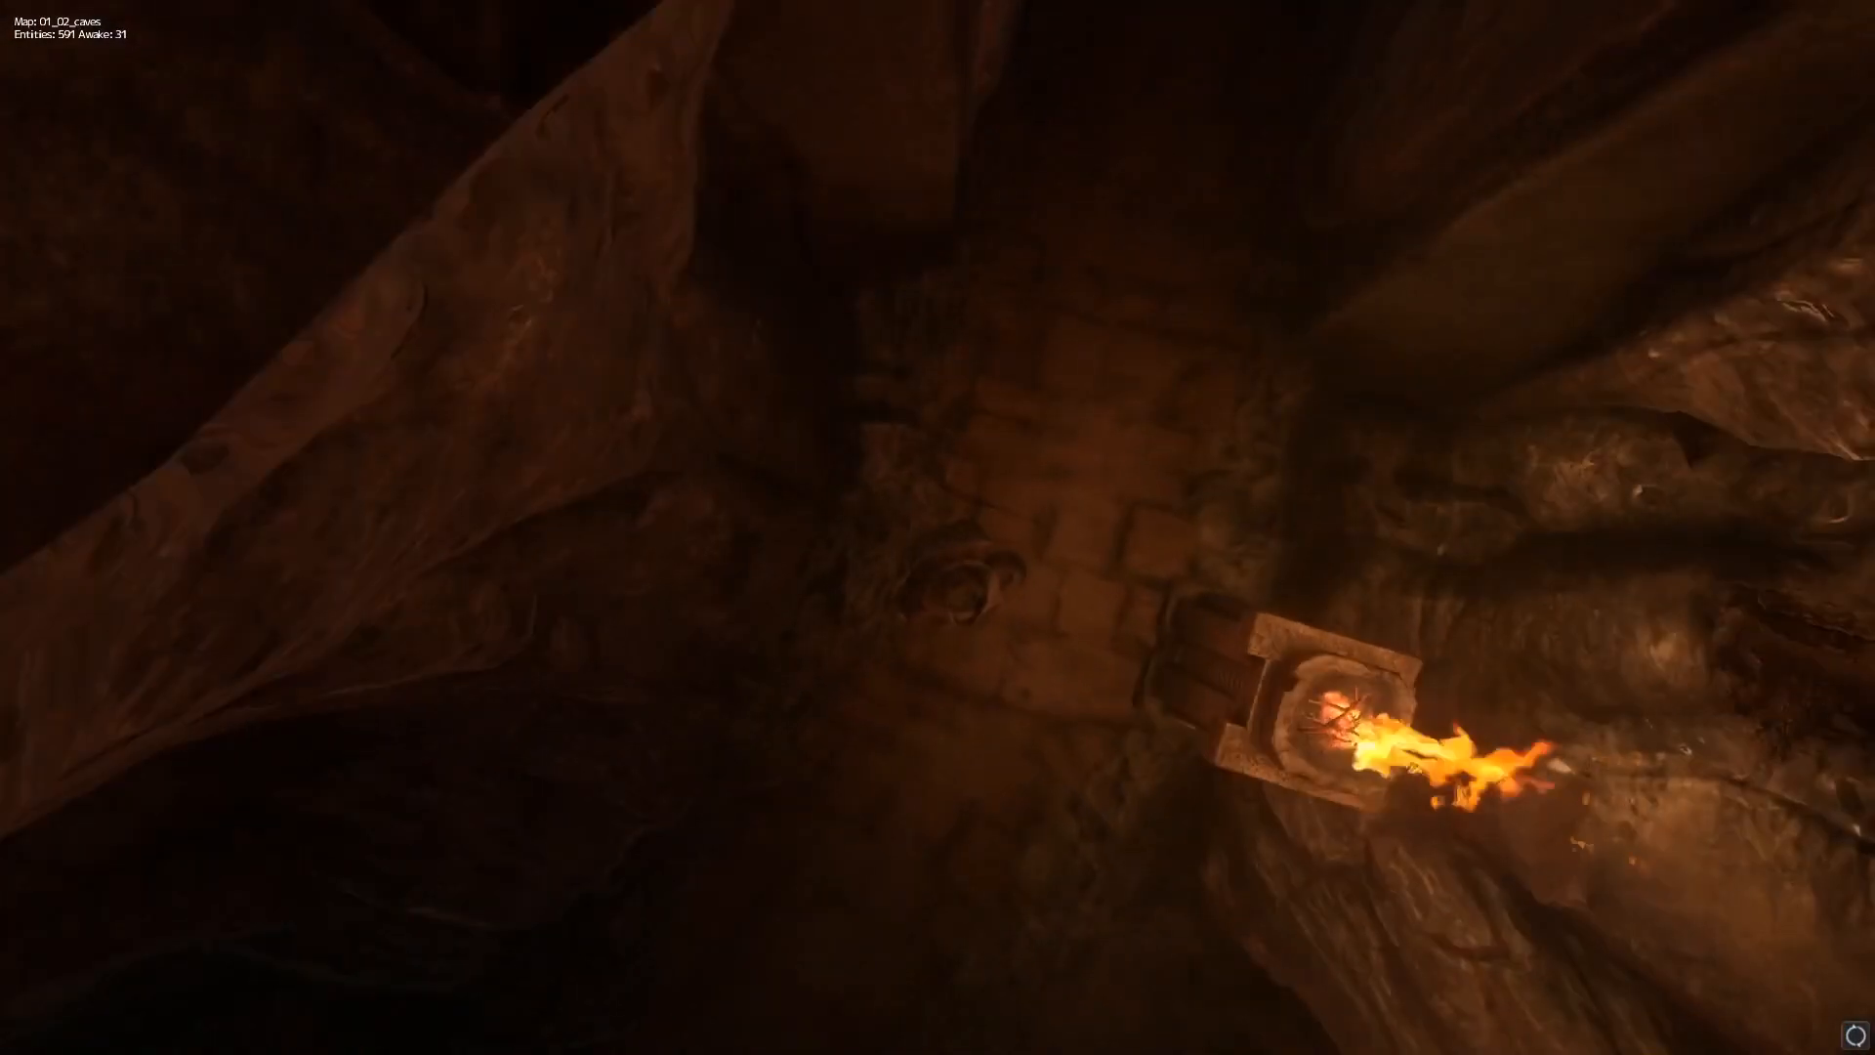
{"action": "mouse_move", "coordinate": [937, 528]}
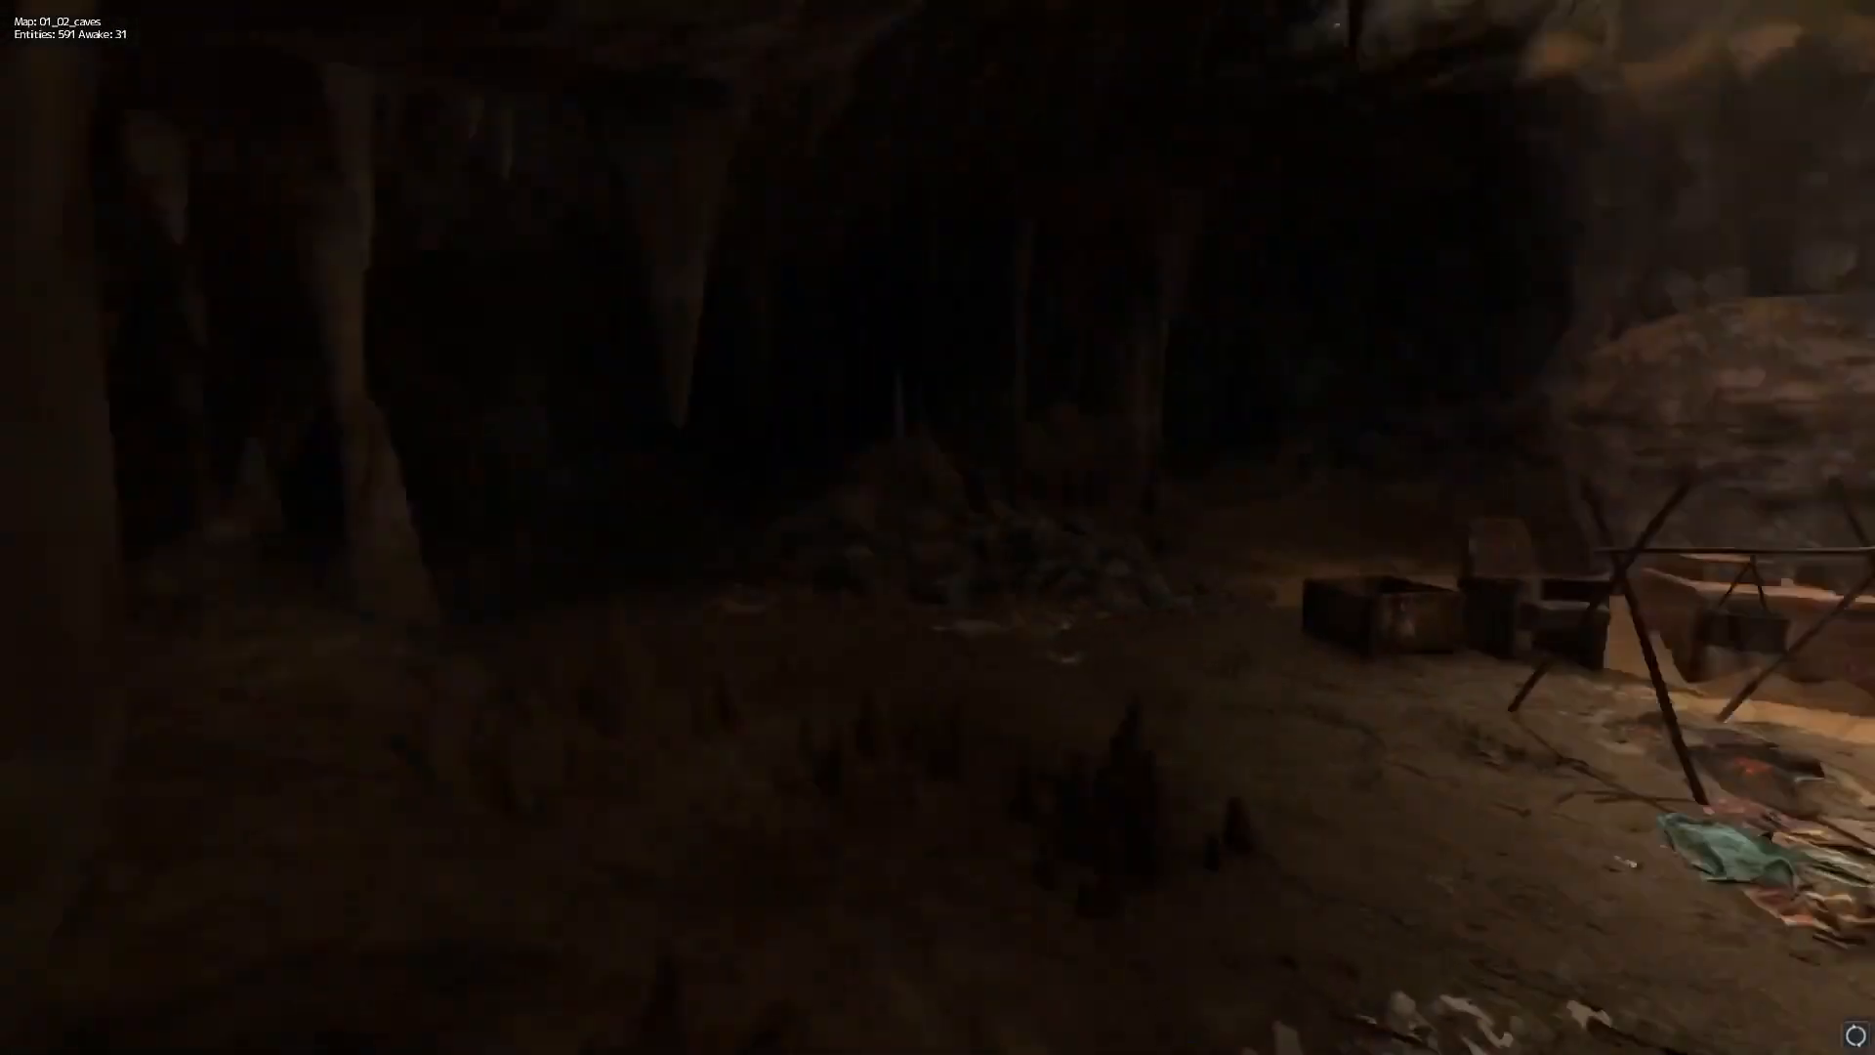